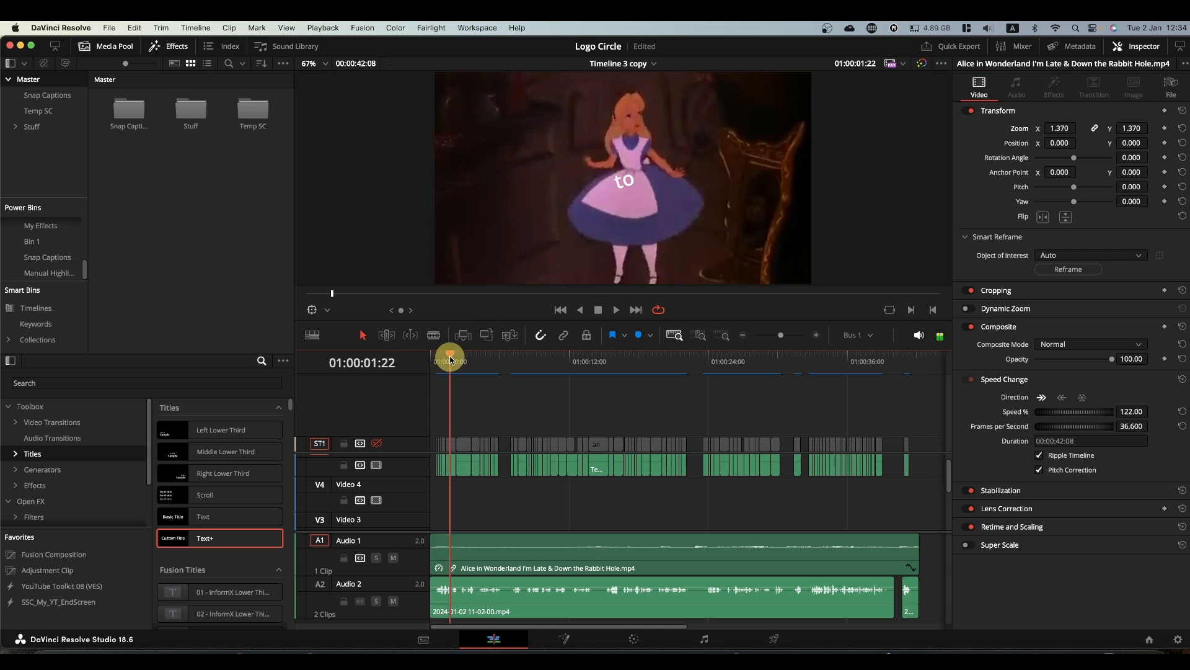
Skim the captioned clip and park the playhead at the end of the timeline
left_click_drag(450, 372, 526, 372)
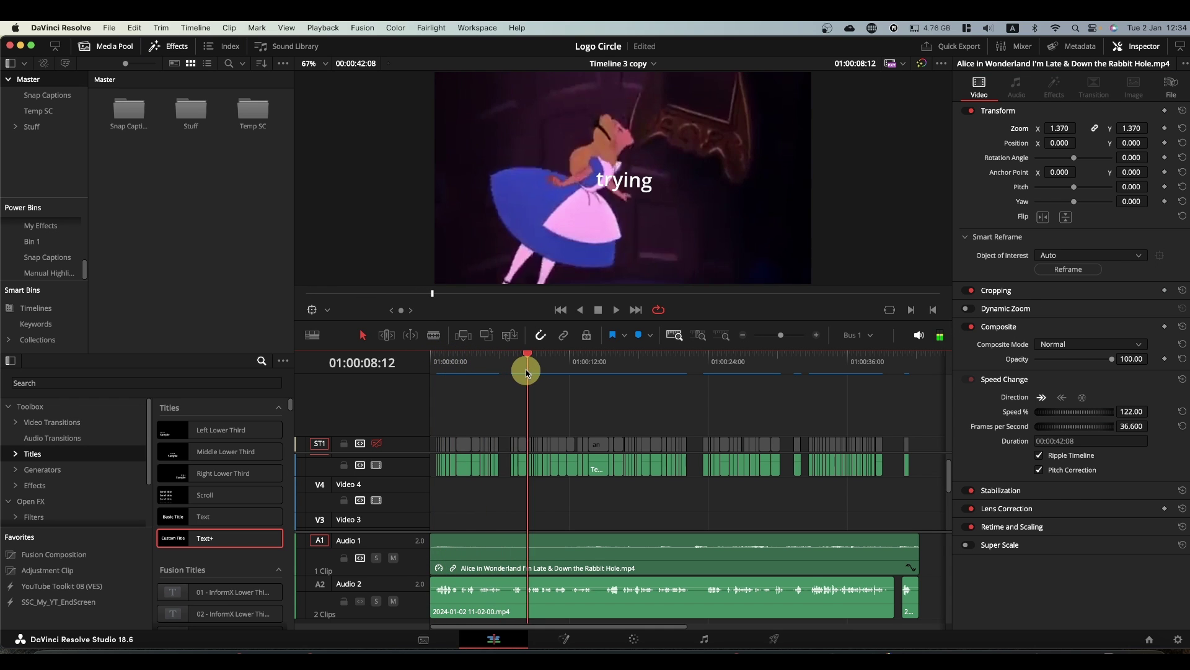
left_click_drag(526, 372, 543, 372)
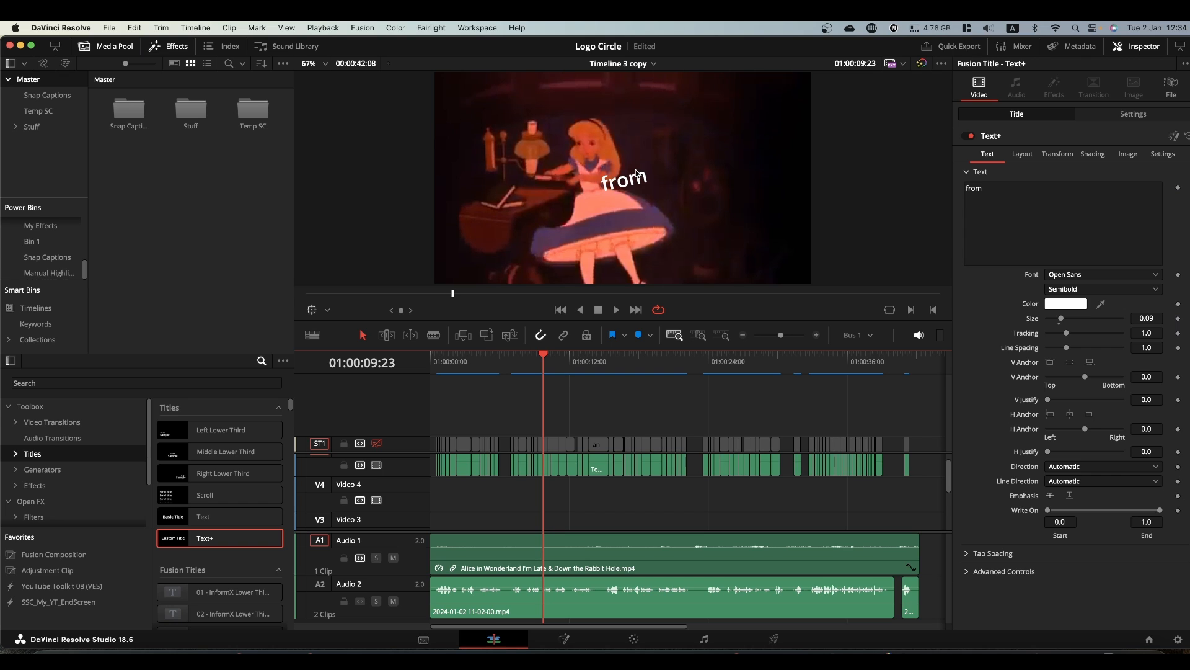
mouse_move(620, 216)
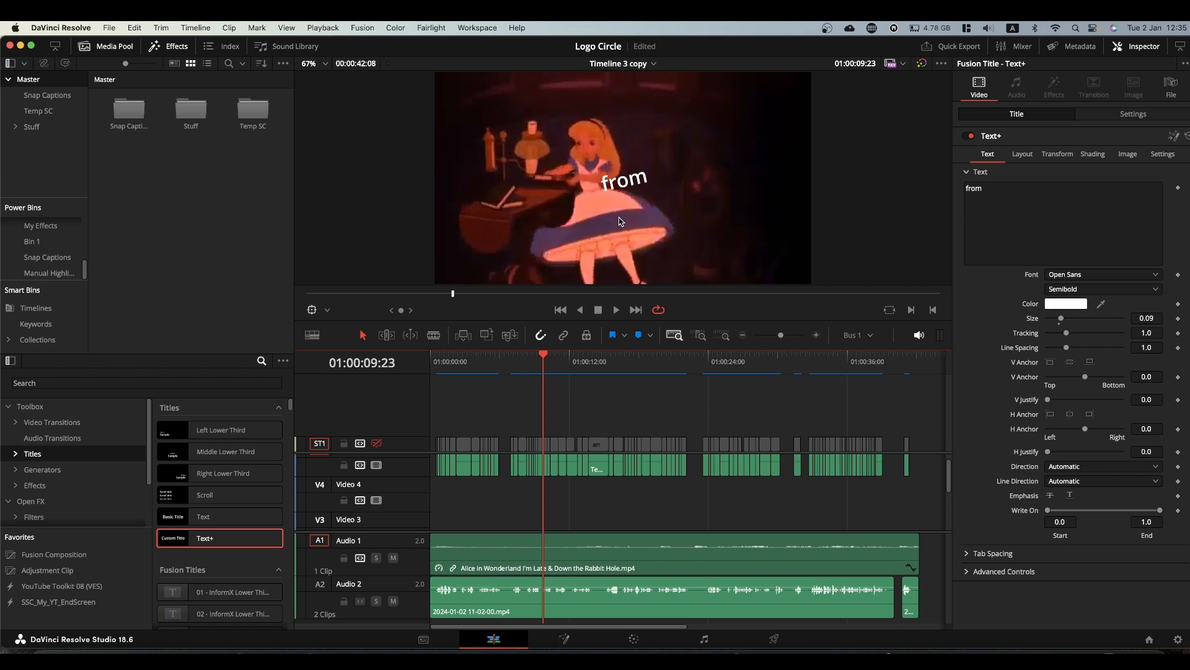
mouse_move(605, 241)
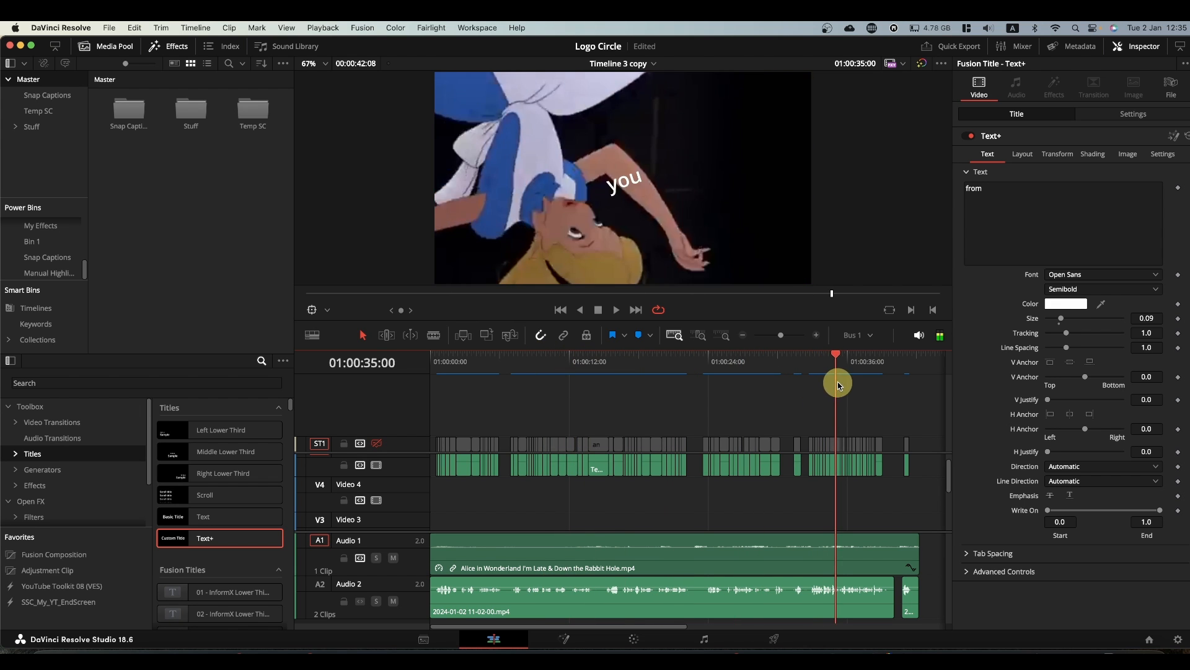
left_click(838, 381)
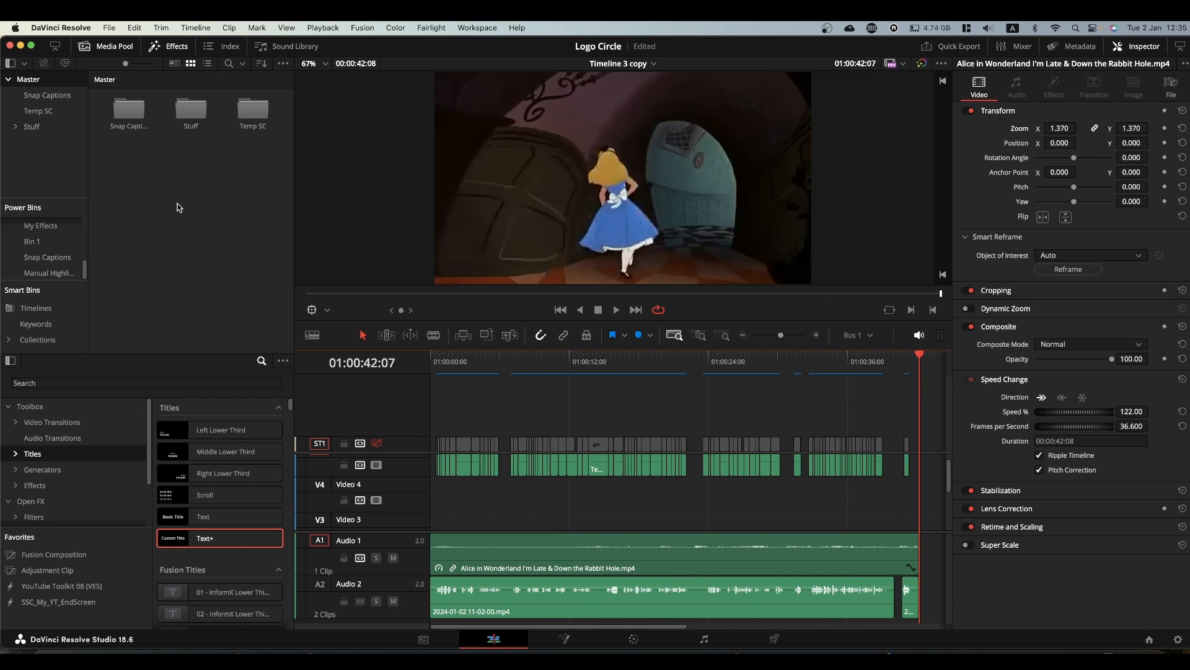
mouse_move(162, 181)
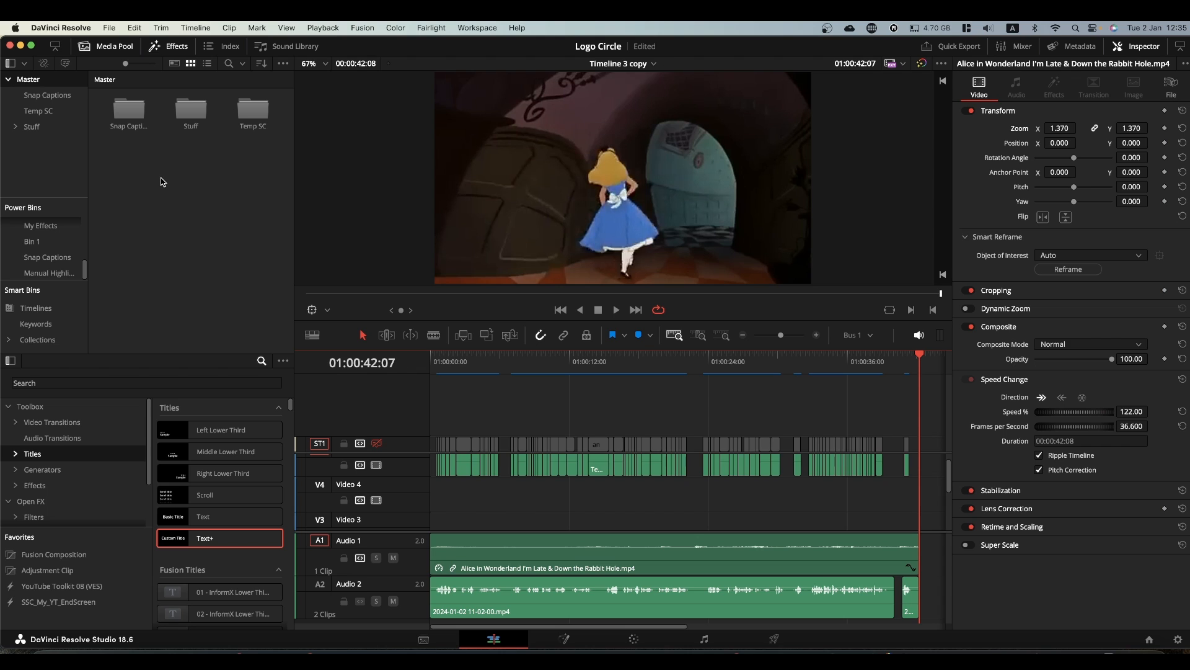
Import the Temp SC.drb bin into the media pool and select its first title
right_click(163, 181)
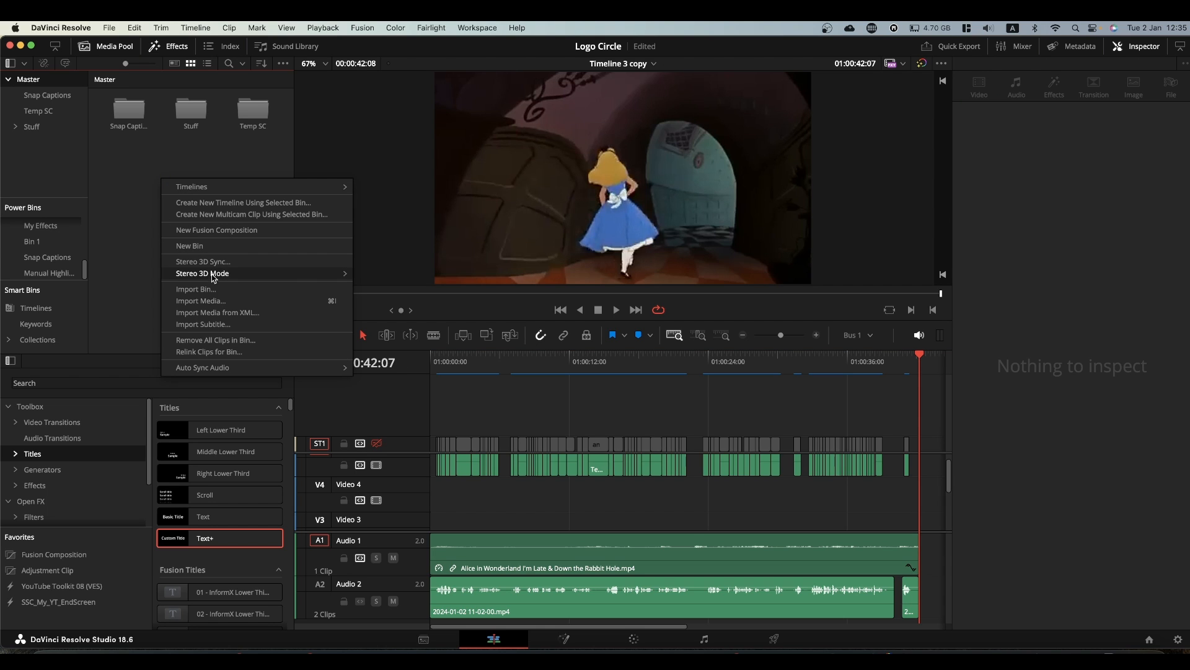
left_click(213, 293)
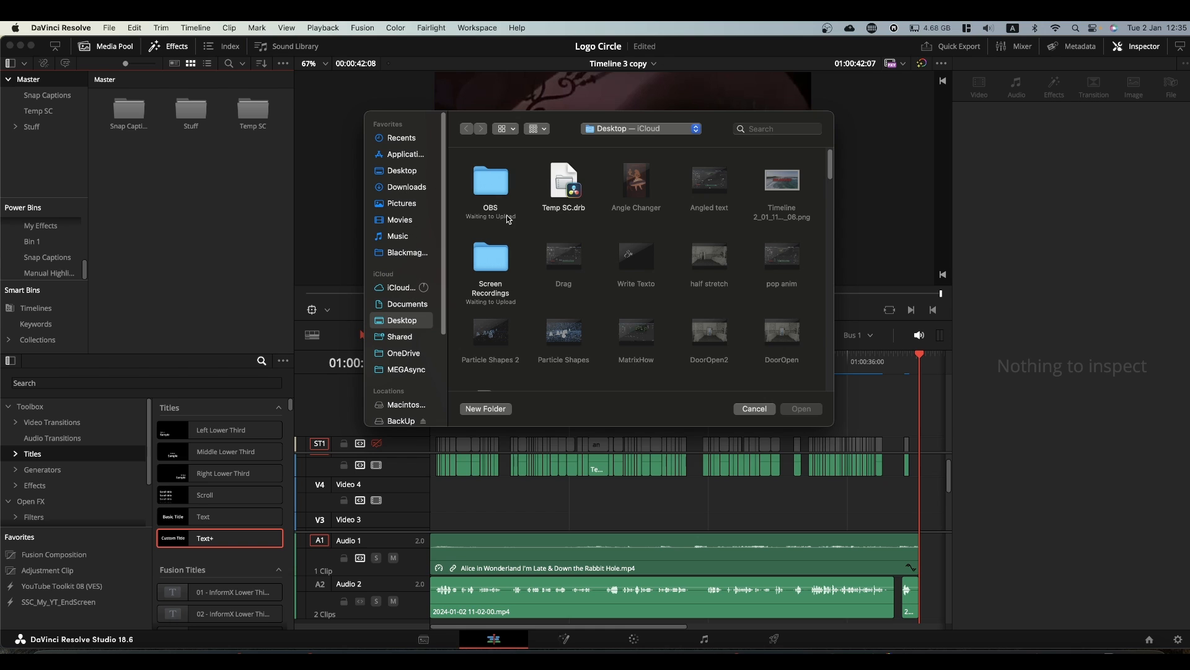
mouse_move(573, 221)
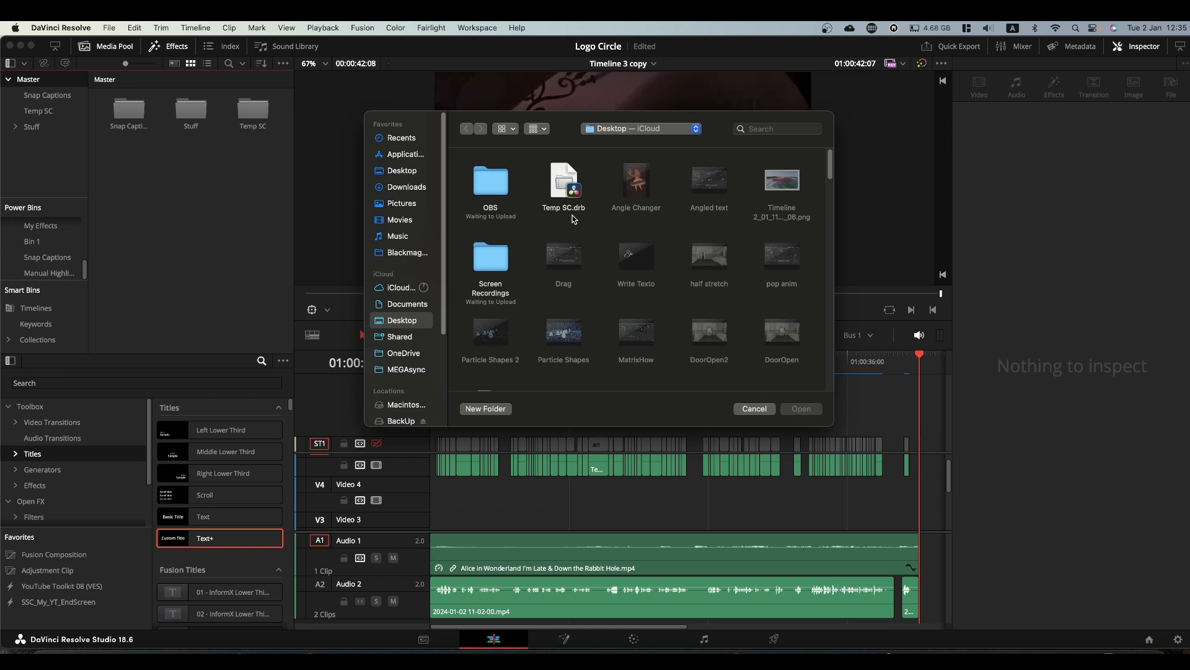
mouse_move(564, 183)
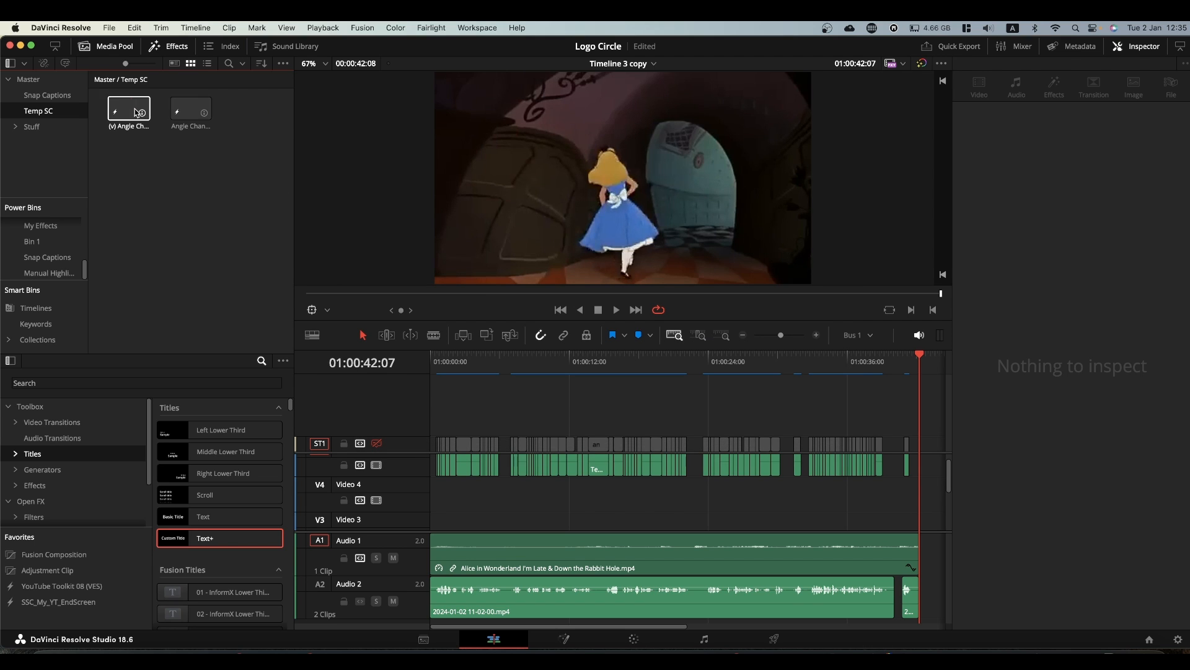
left_click(191, 109)
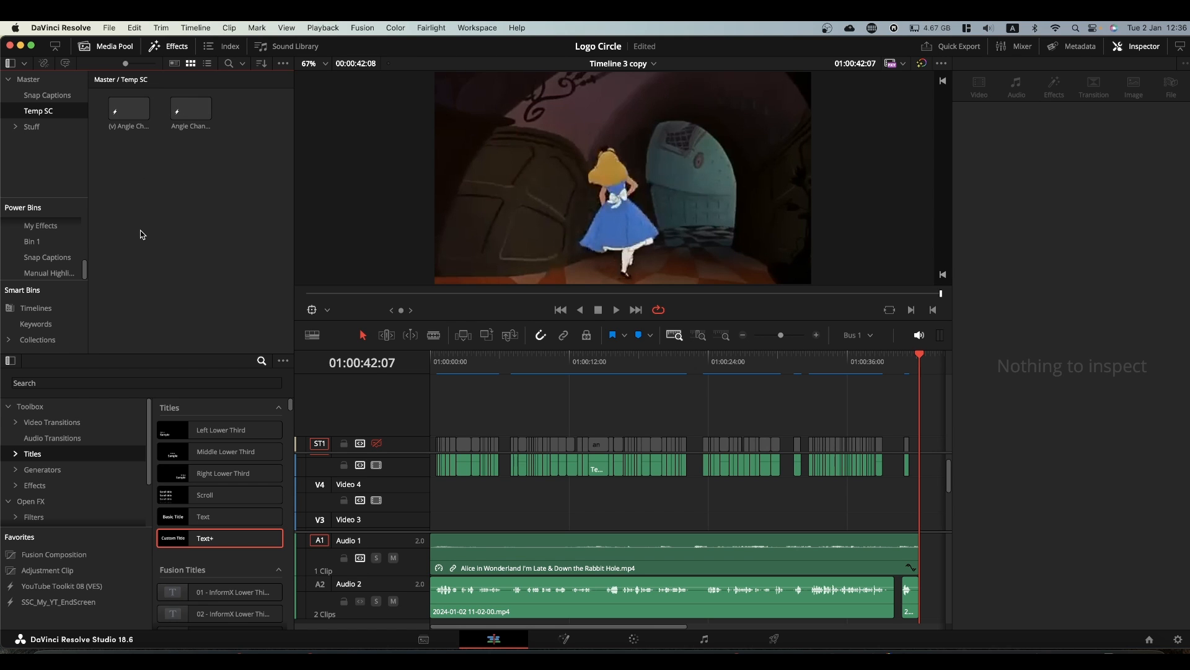
mouse_move(153, 225)
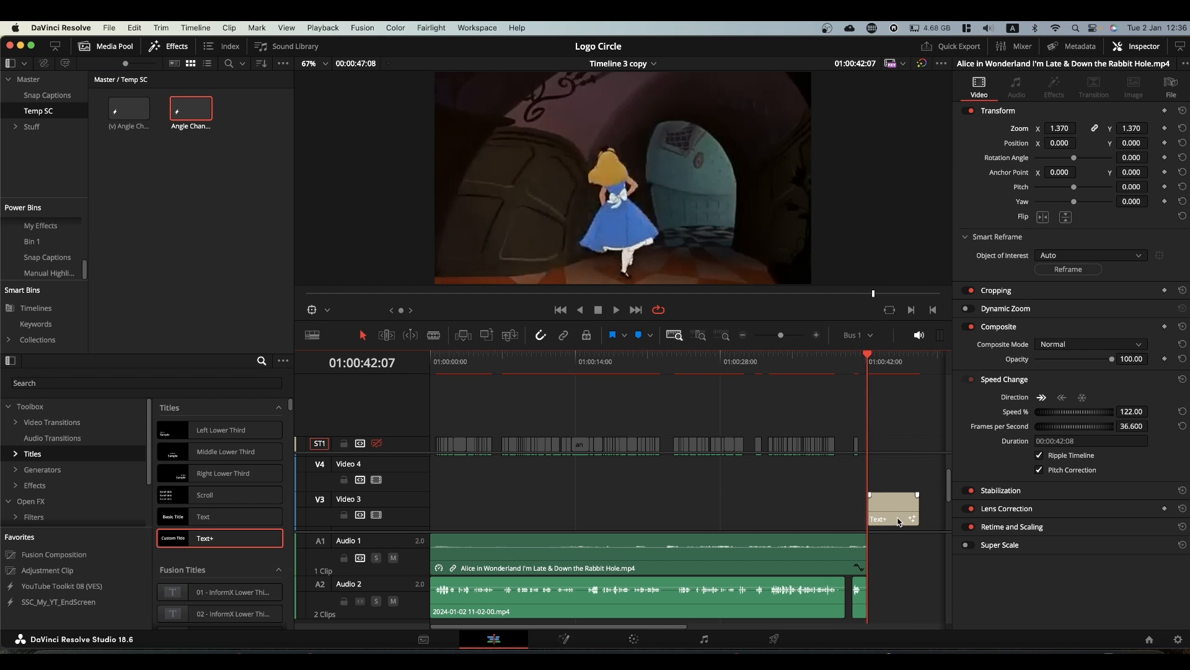
Restyle the new Custom Title clip in Rubik with the Black font weight
left_click(902, 509)
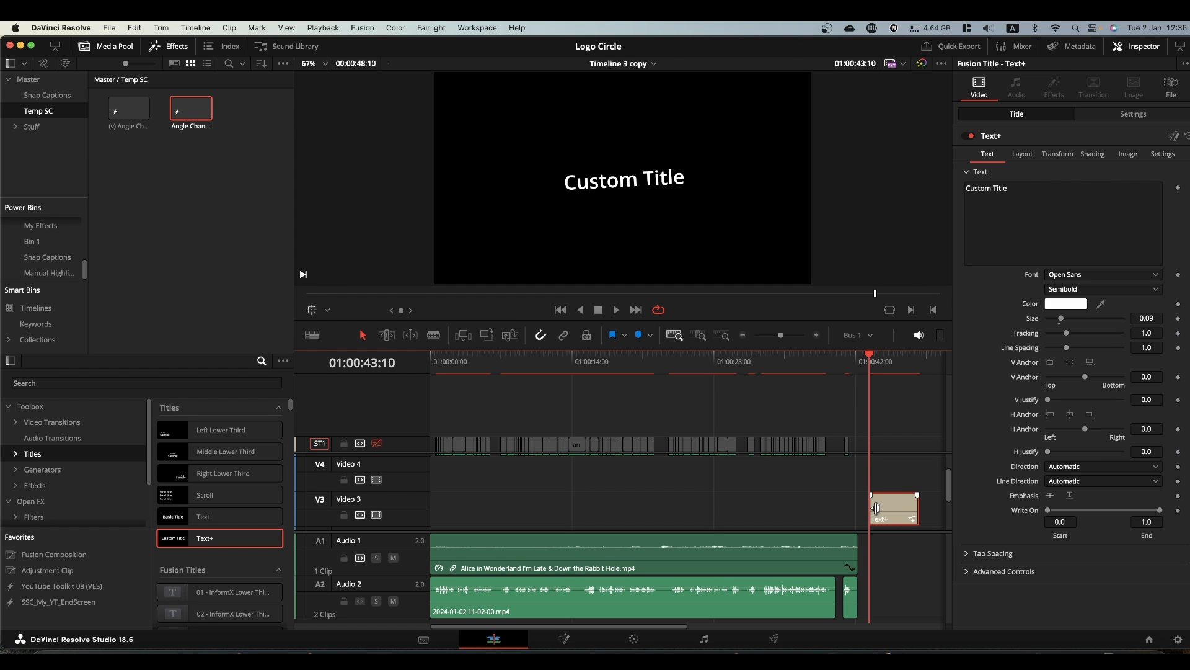
mouse_move(890, 516)
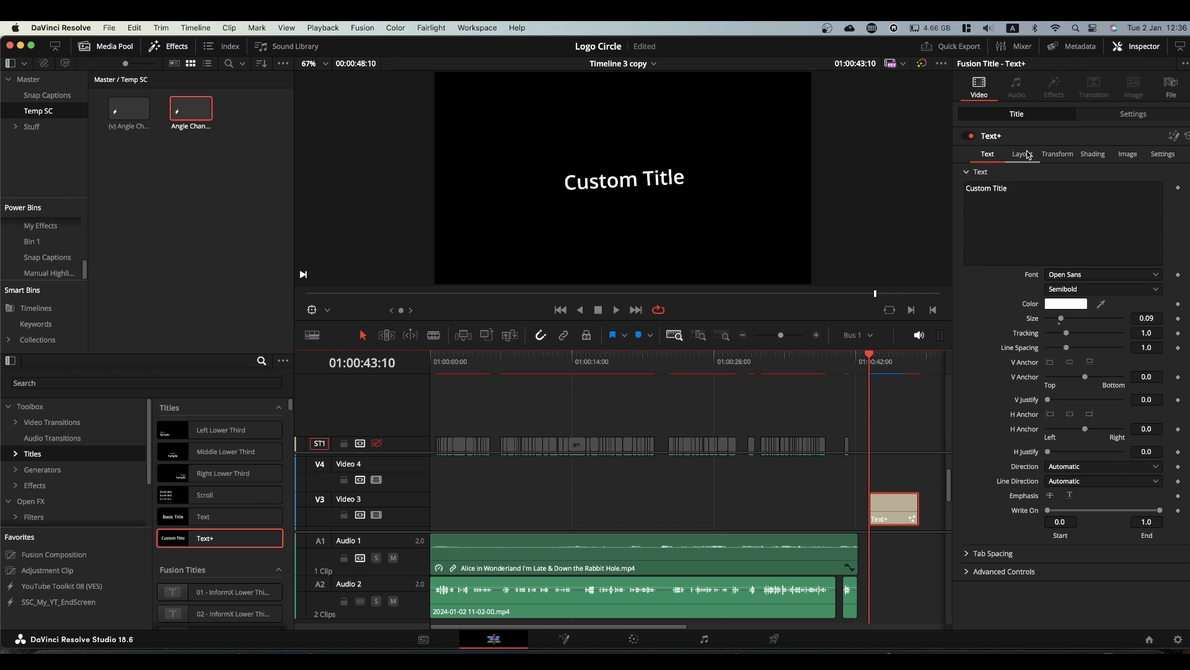
left_click(1022, 154)
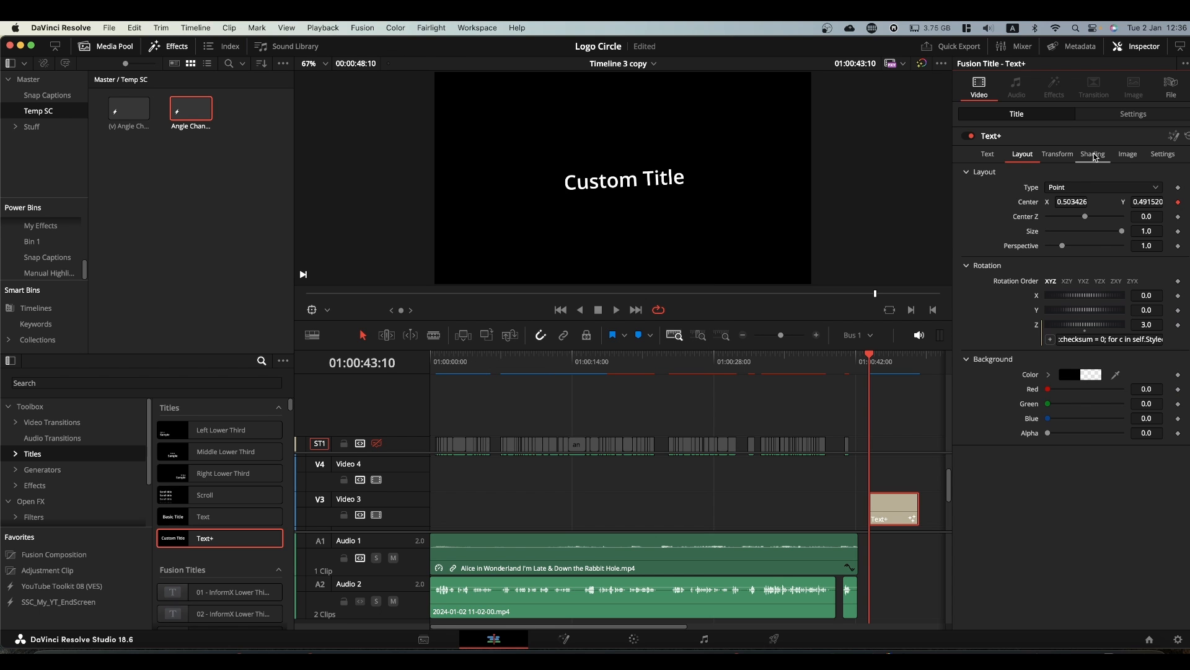
left_click(1093, 153)
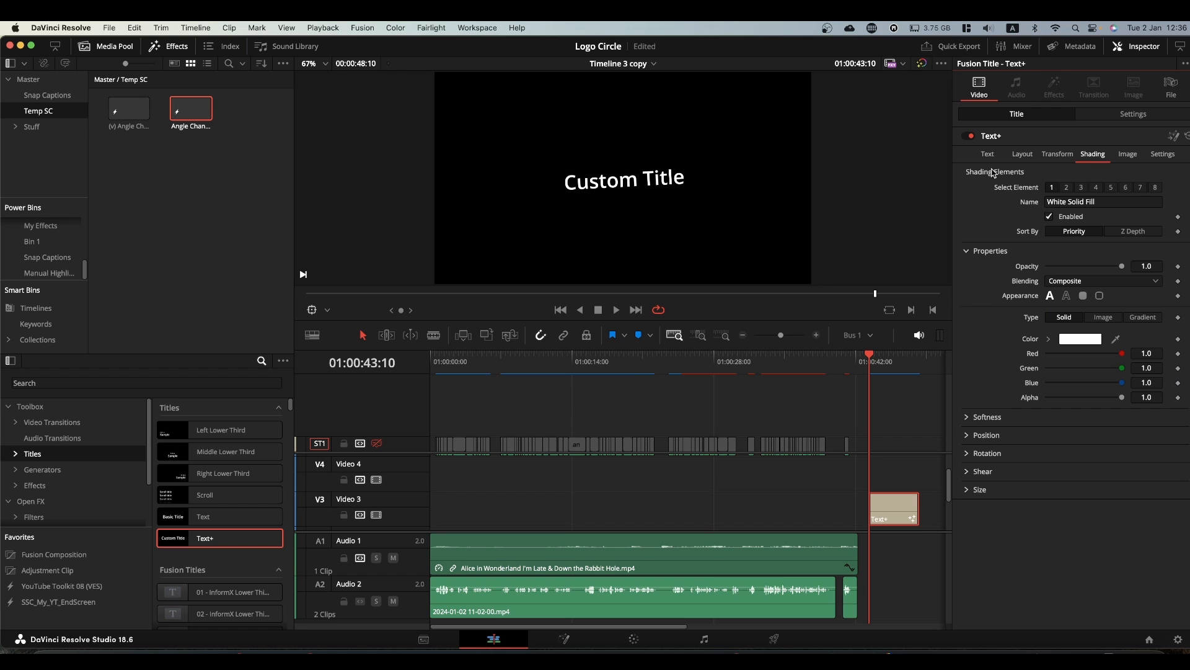
left_click(987, 153)
type("Rubik")
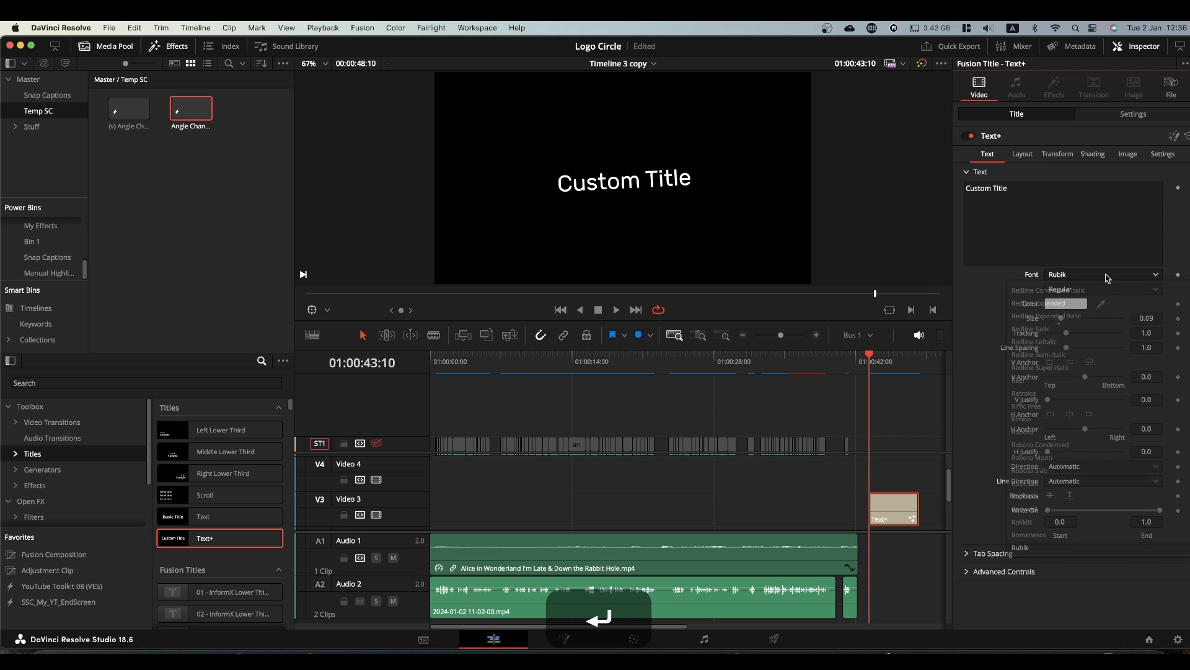
left_click(1104, 288)
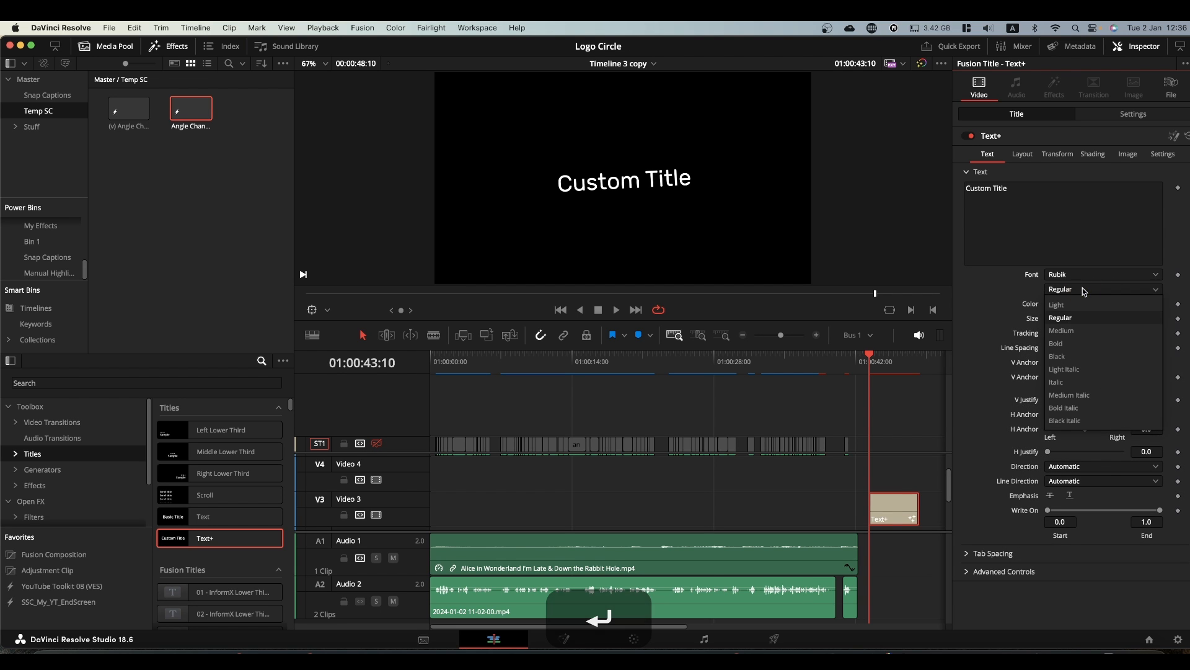
left_click(1057, 356)
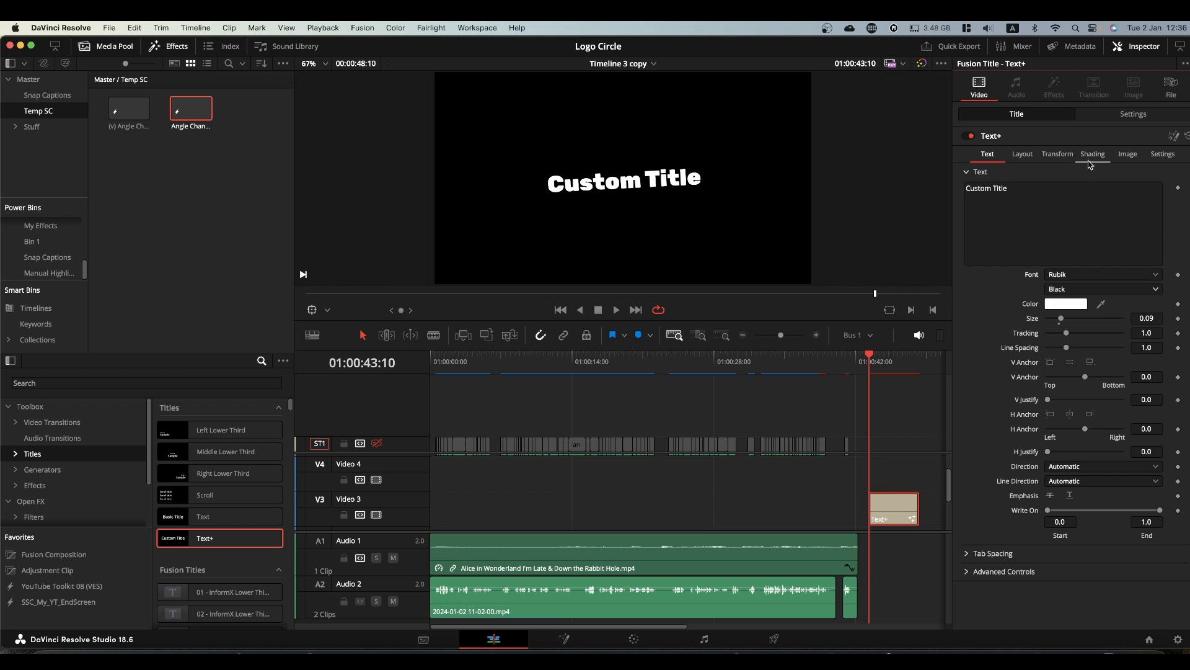
Tint the text fill light blue by lowering its red in the Shading element 1 colour
left_click(1093, 154)
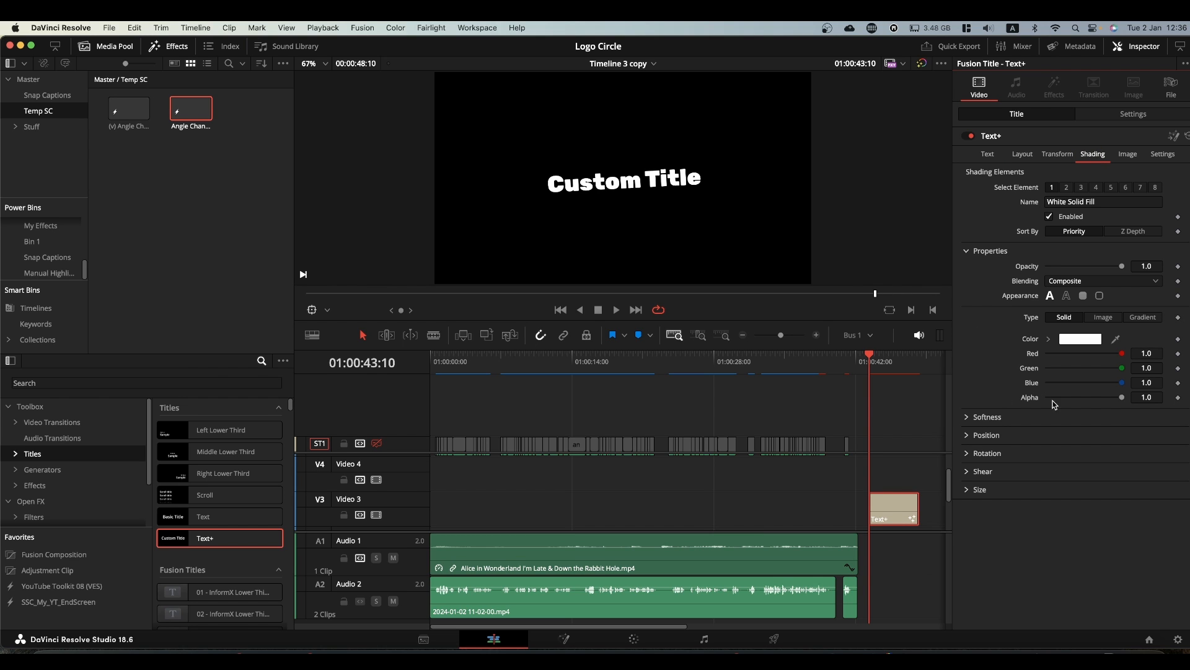
left_click_drag(1131, 353, 1119, 353)
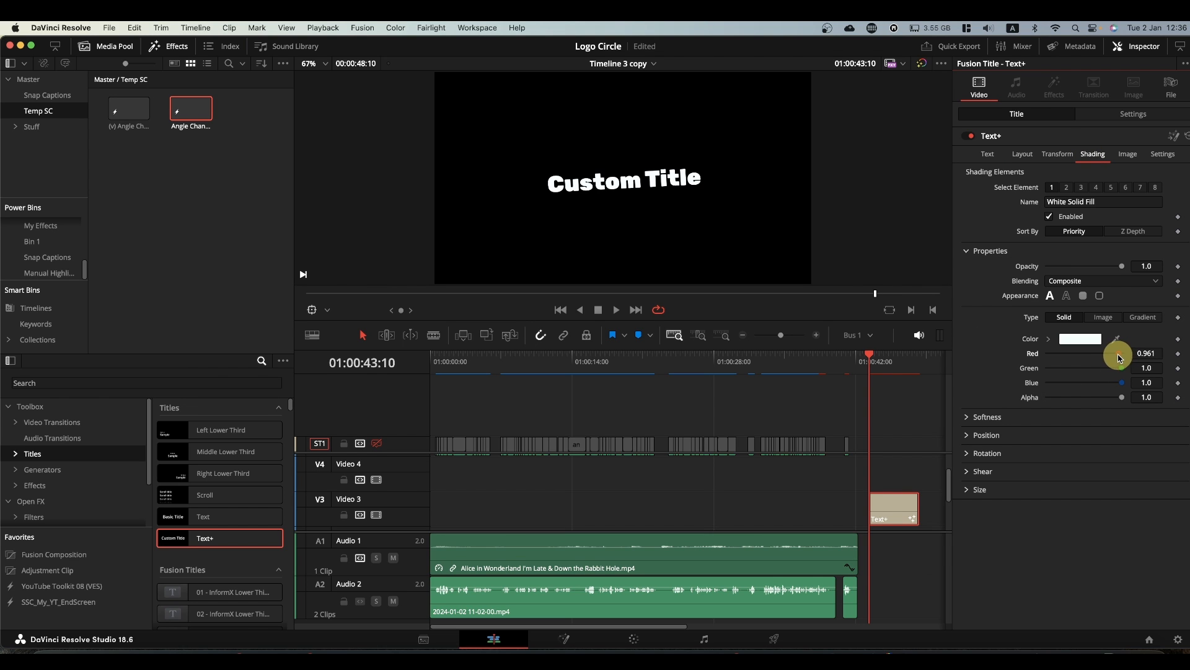
left_click_drag(1118, 357, 1103, 357)
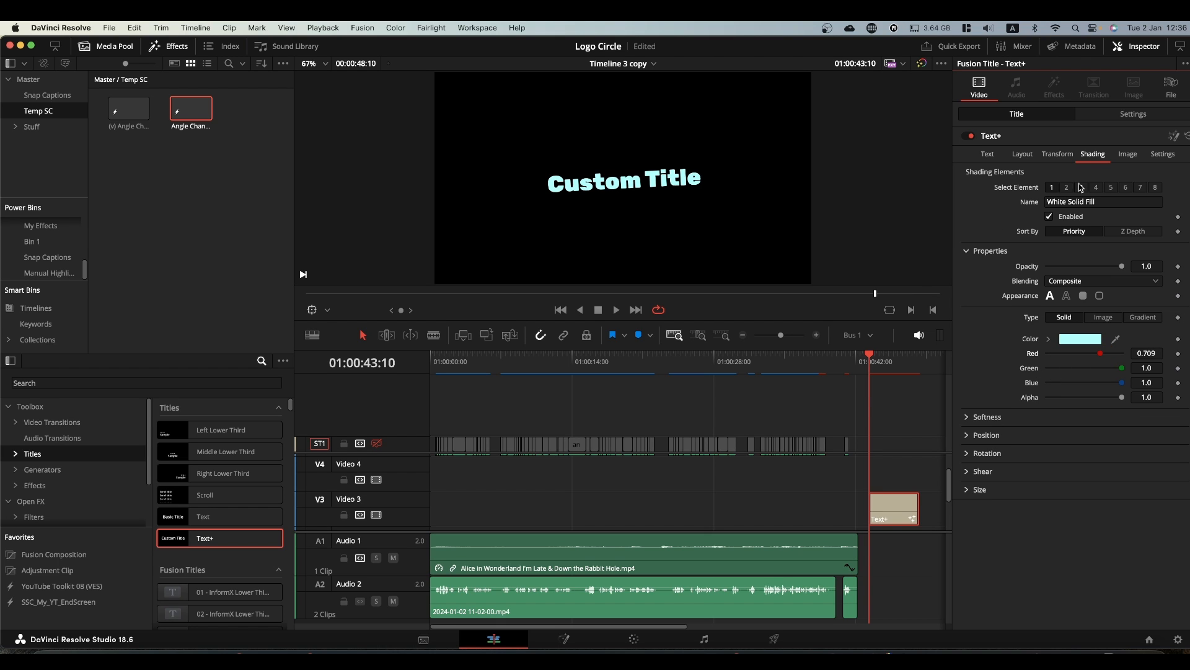
Enable element 2 as a purple outline, Outside Only, thickened to about 0.06
left_click(1067, 188)
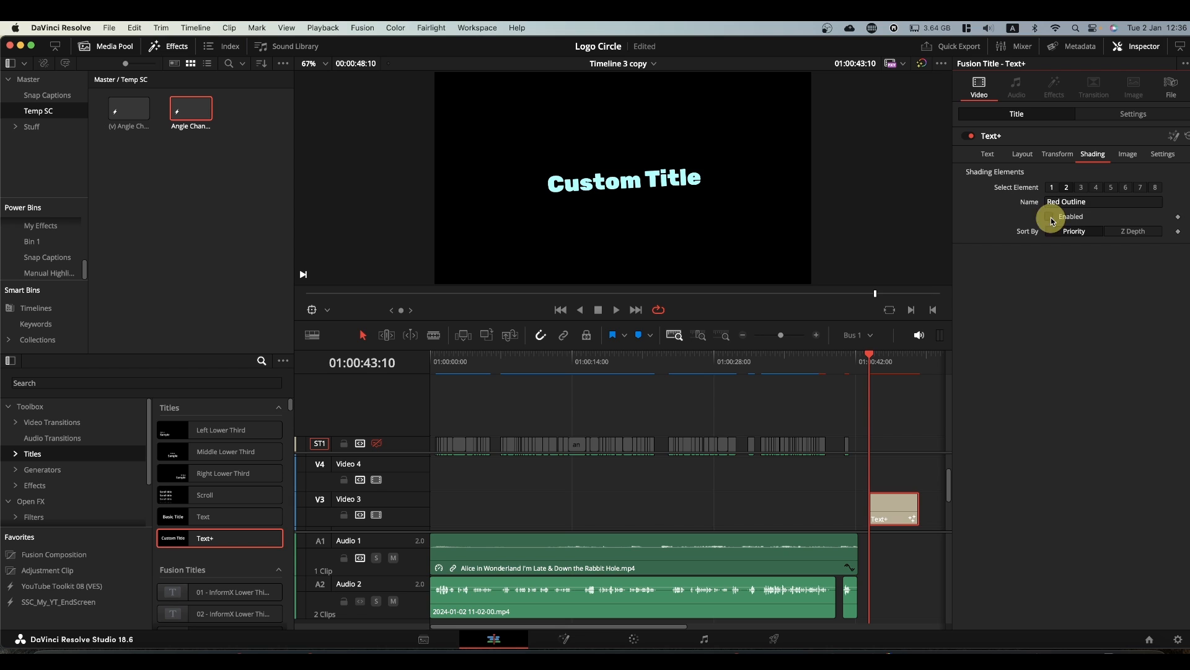
left_click(1049, 215)
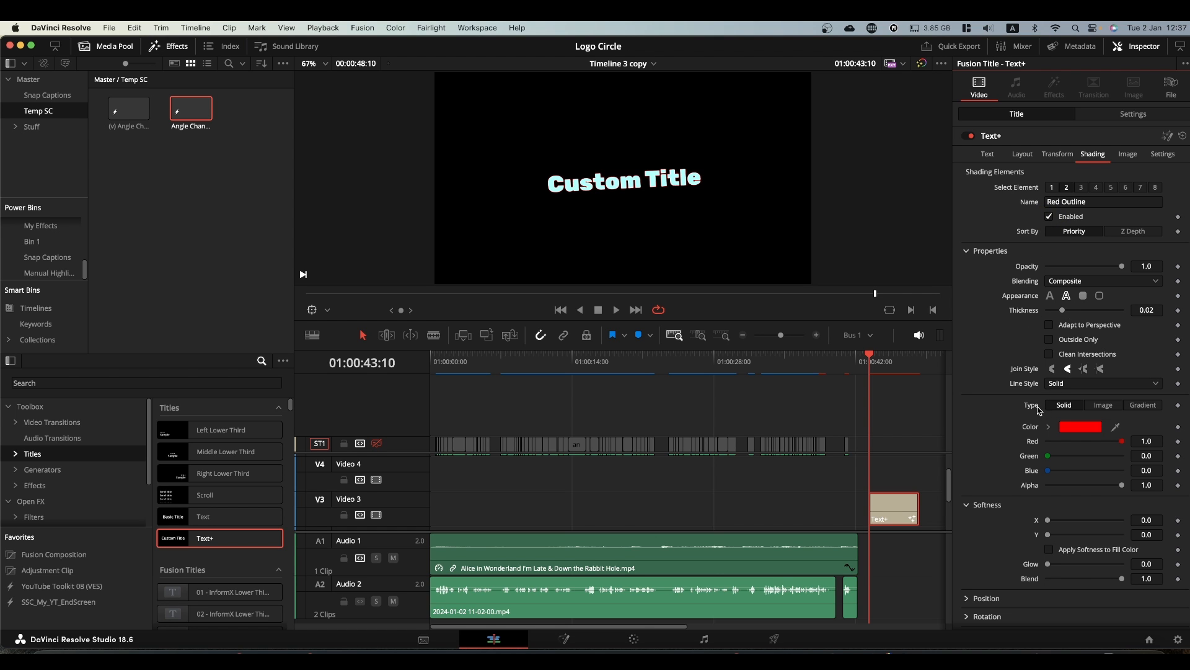
left_click(1049, 338)
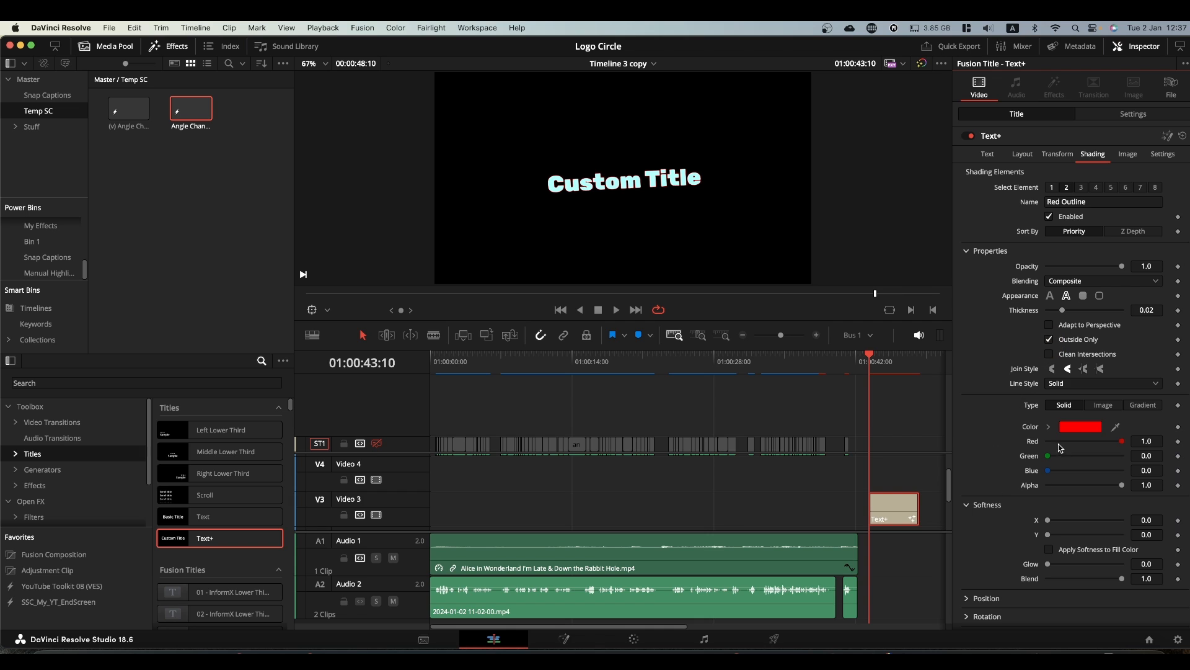
left_click(1080, 426)
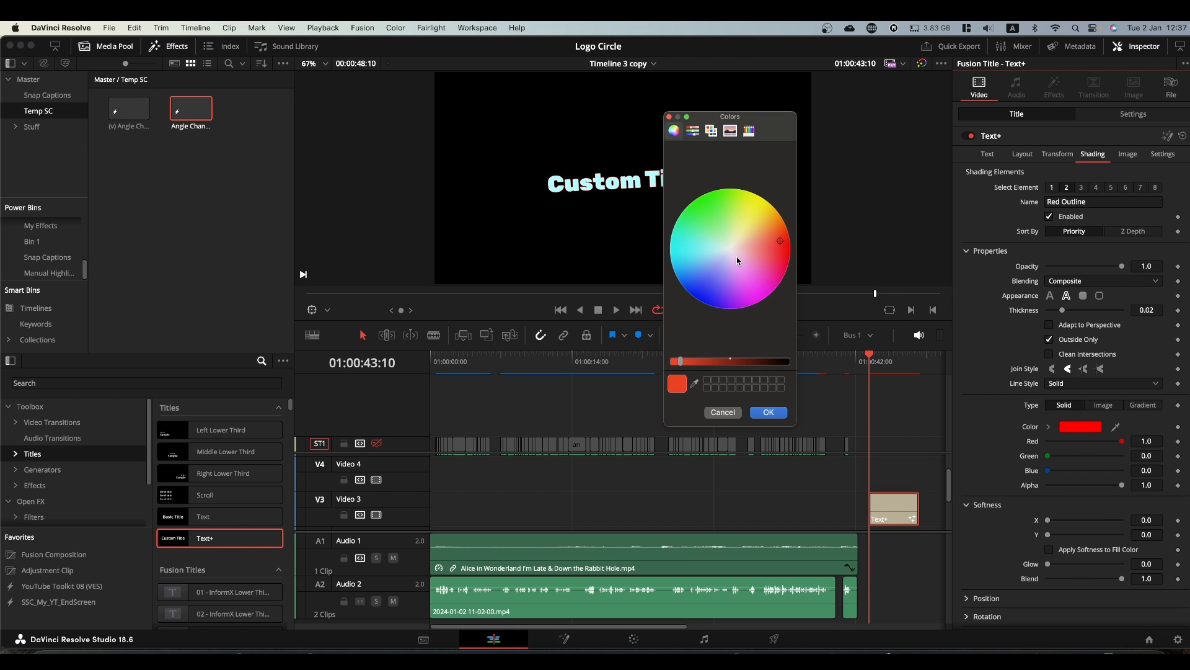
left_click(749, 295)
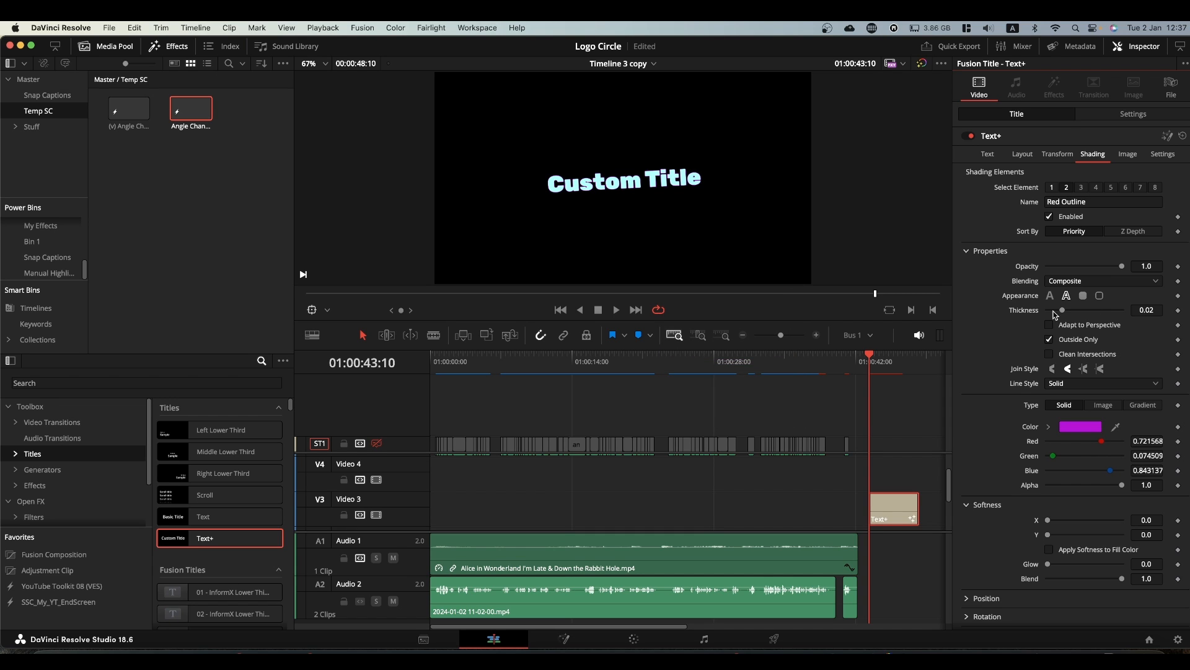
left_click_drag(1061, 310, 1065, 310)
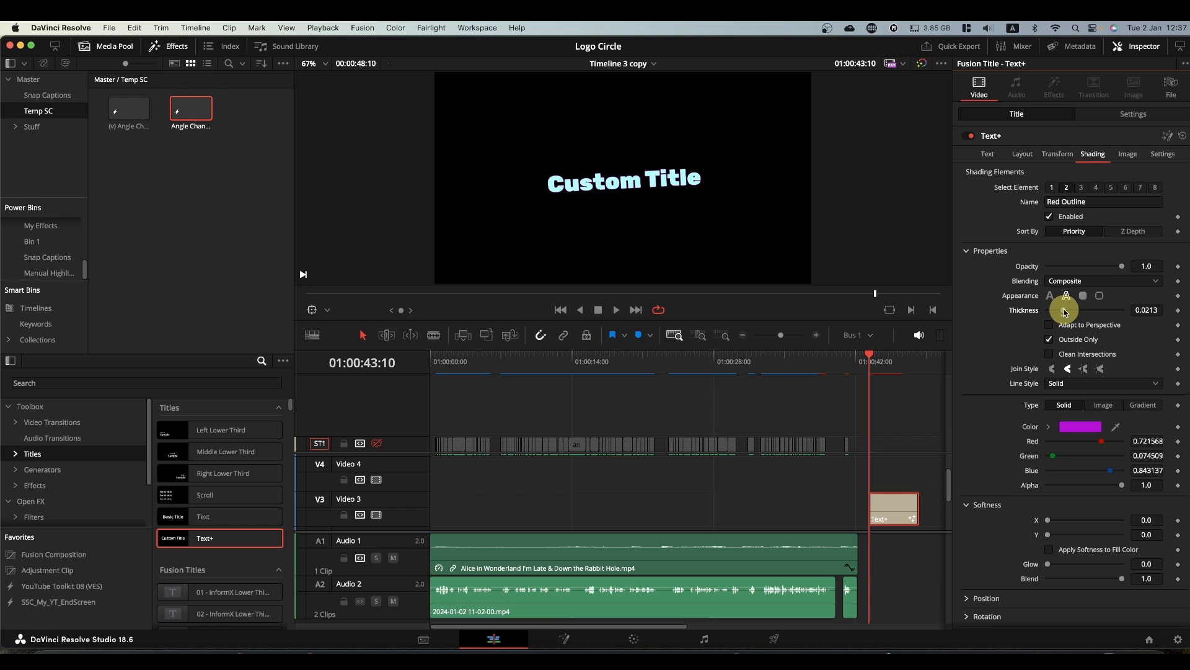
left_click_drag(1063, 310, 1095, 310)
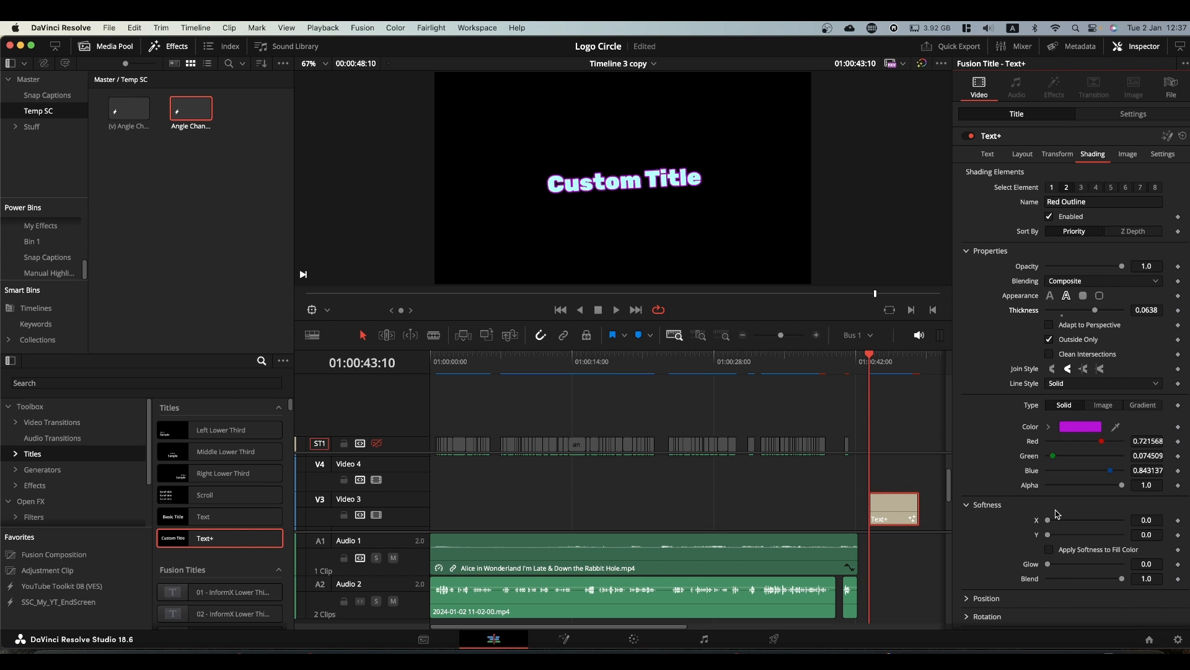
mouse_move(783, 179)
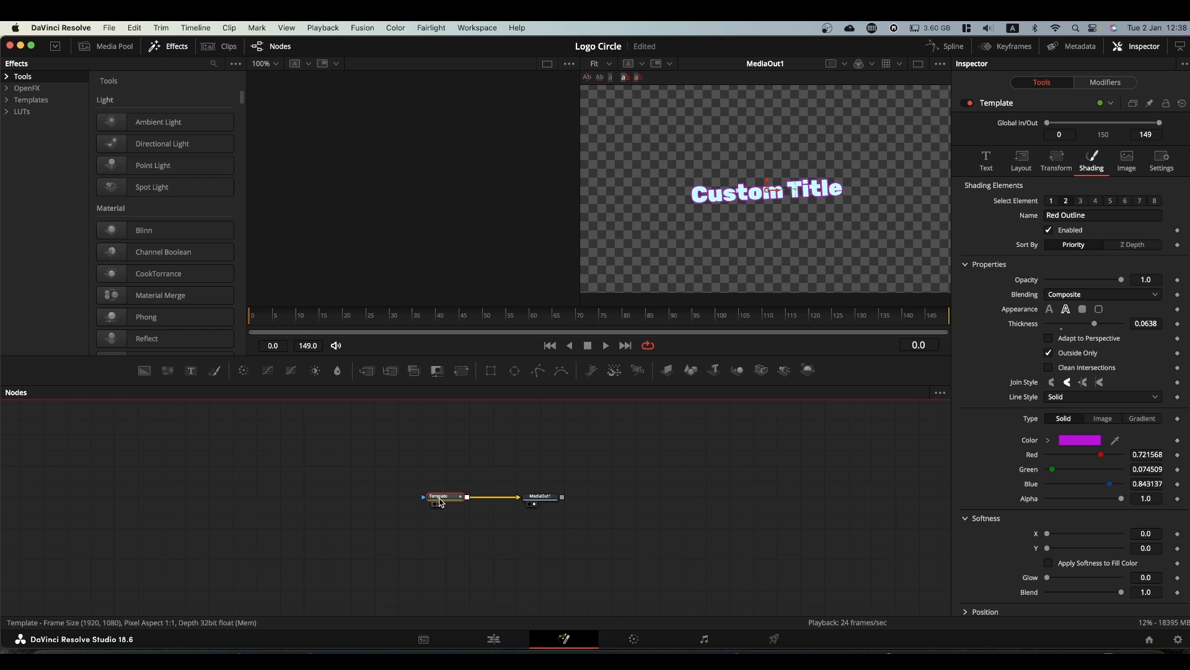
Add a Glow node after the Template and wire the title into Glow1's mask input
type("glo")
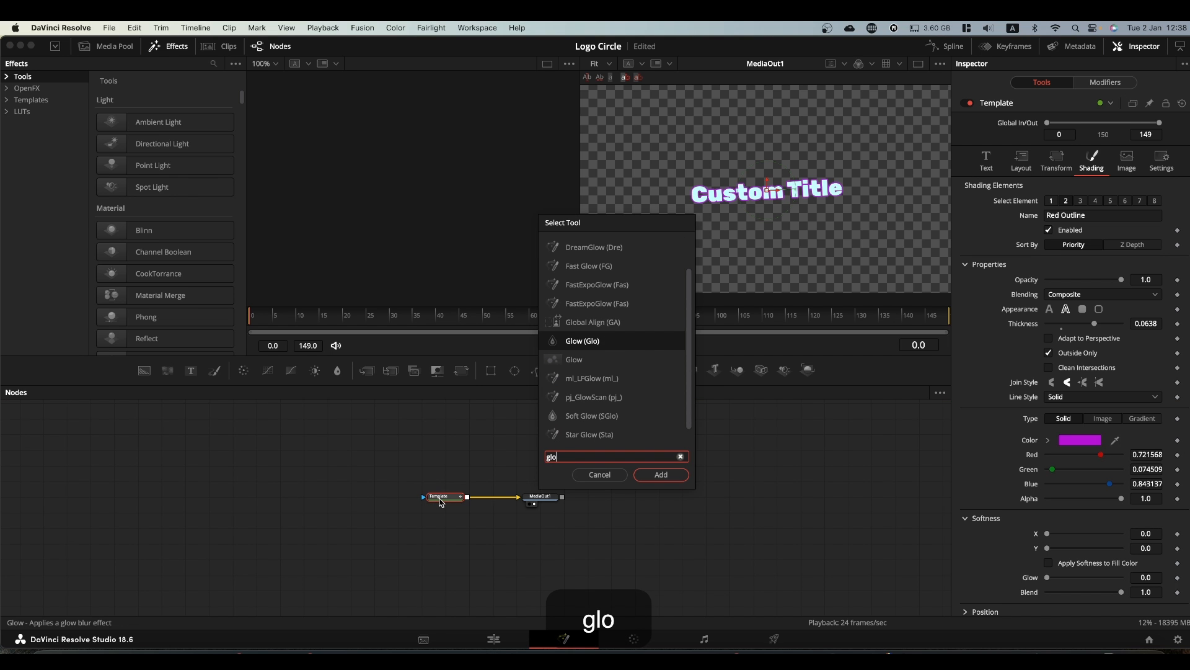
type("w")
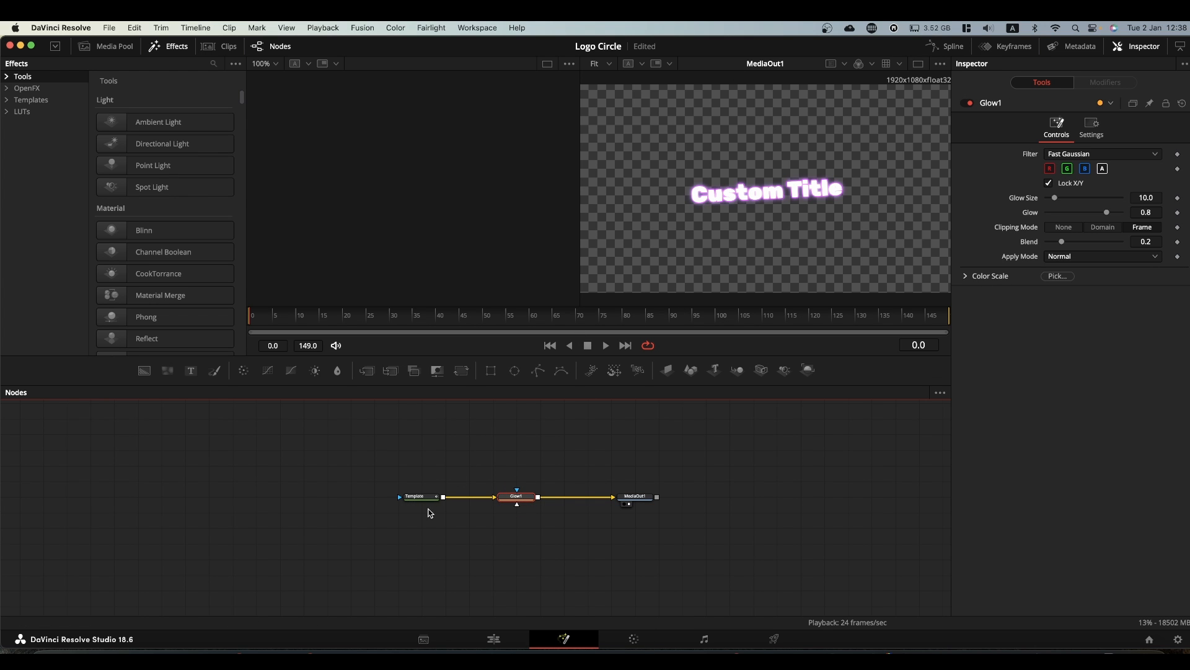
left_click(417, 465)
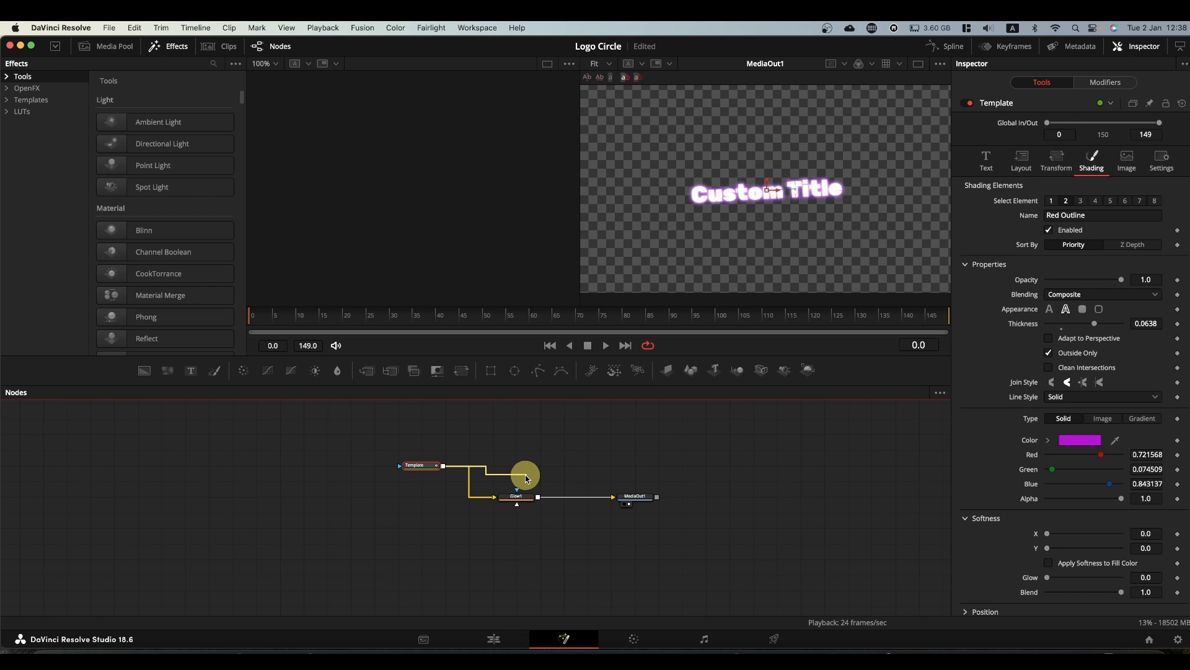
left_click(516, 496)
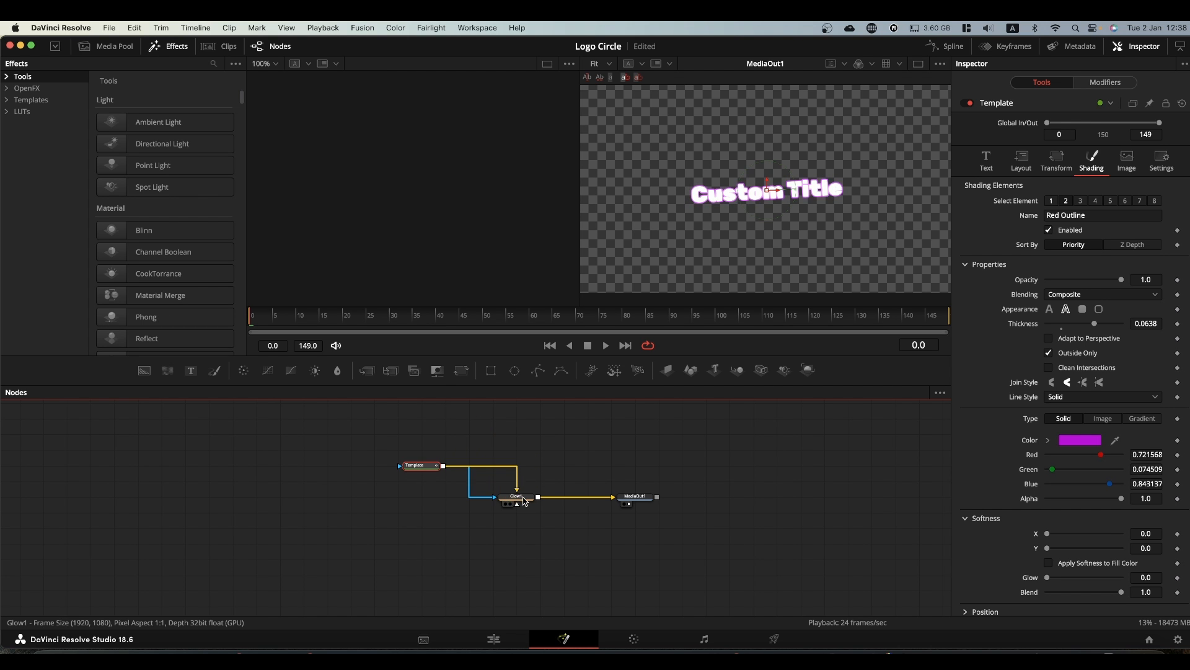
Apply the glow mask inverted, set size 18.1 and strength about 0.87, viewer zoom to Fit
left_click(516, 496)
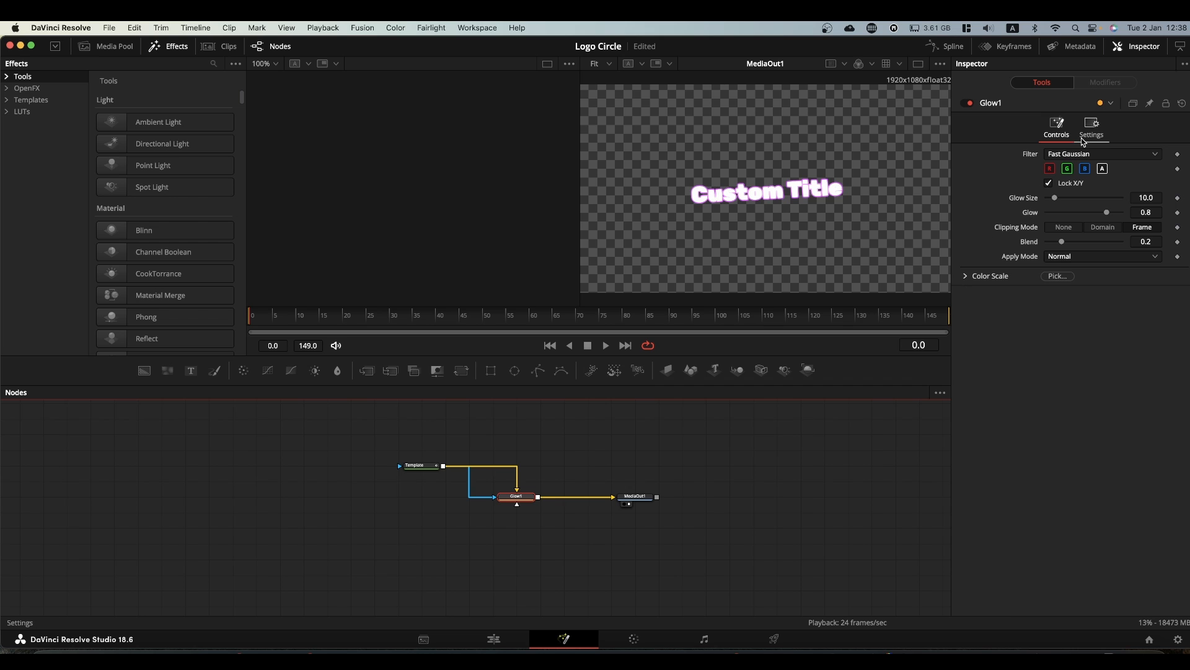
left_click(1091, 124)
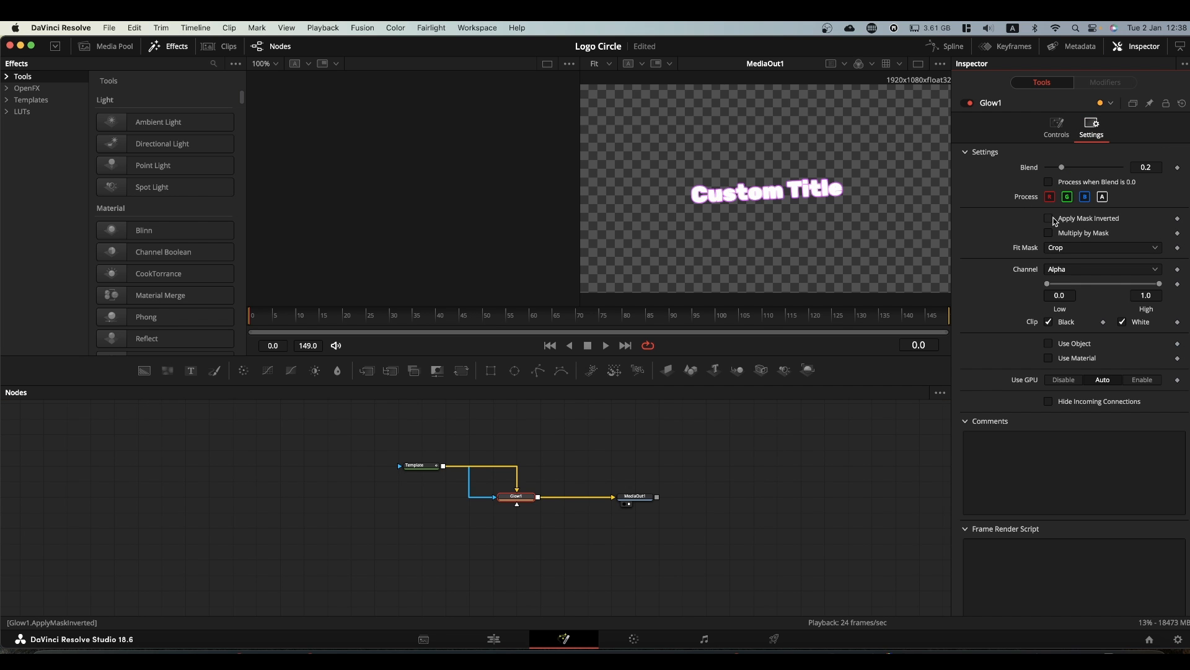
left_click(1049, 218)
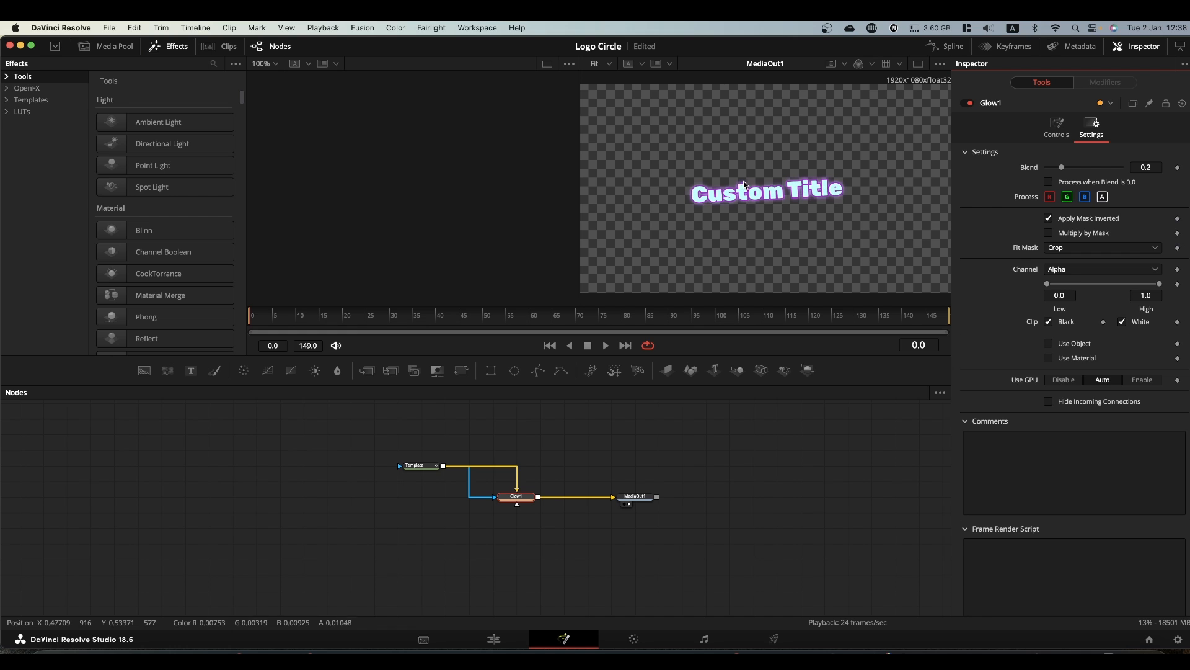
mouse_move(801, 201)
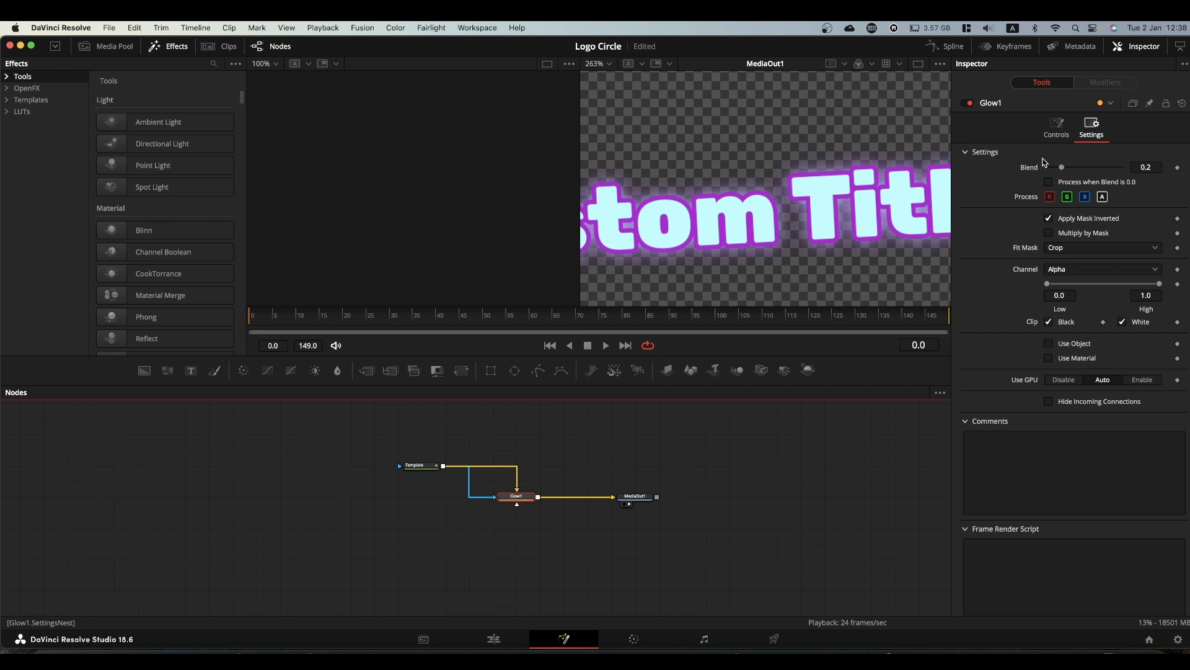
left_click(1056, 123)
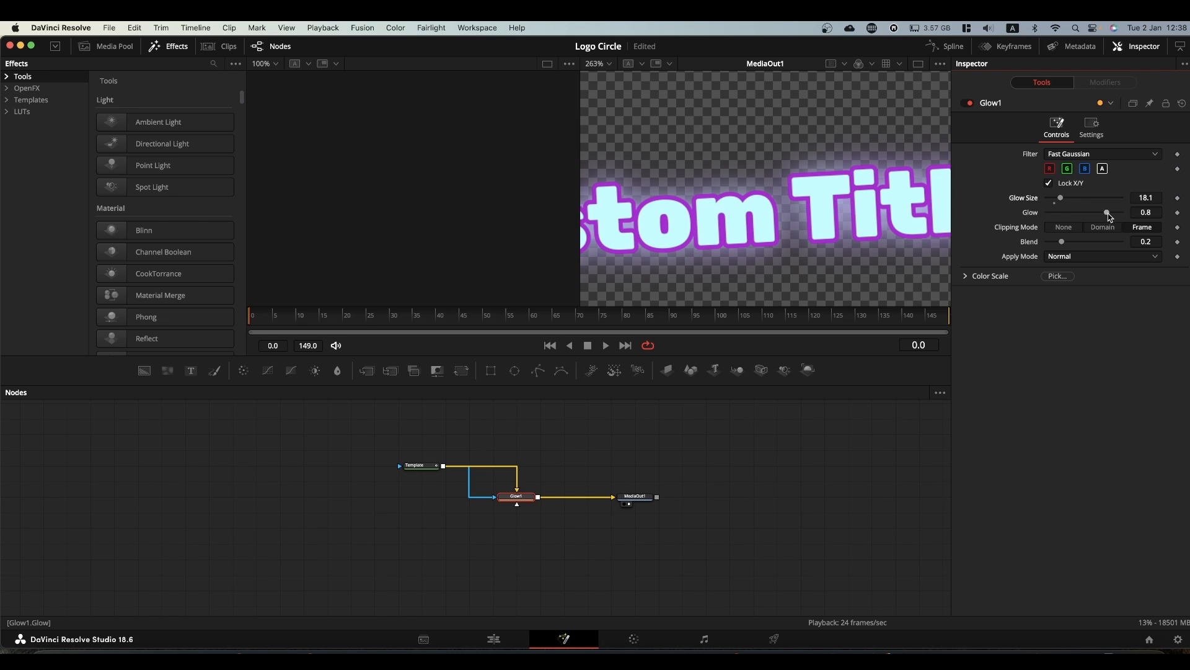
left_click_drag(1105, 212, 1113, 212)
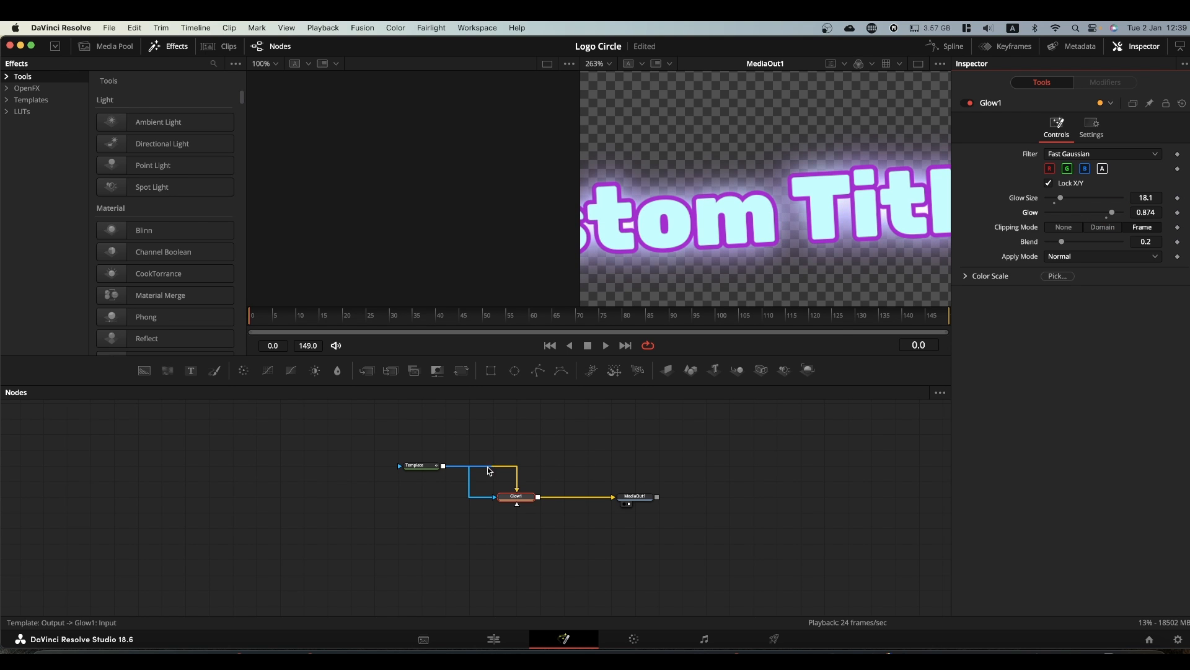
left_click(608, 63)
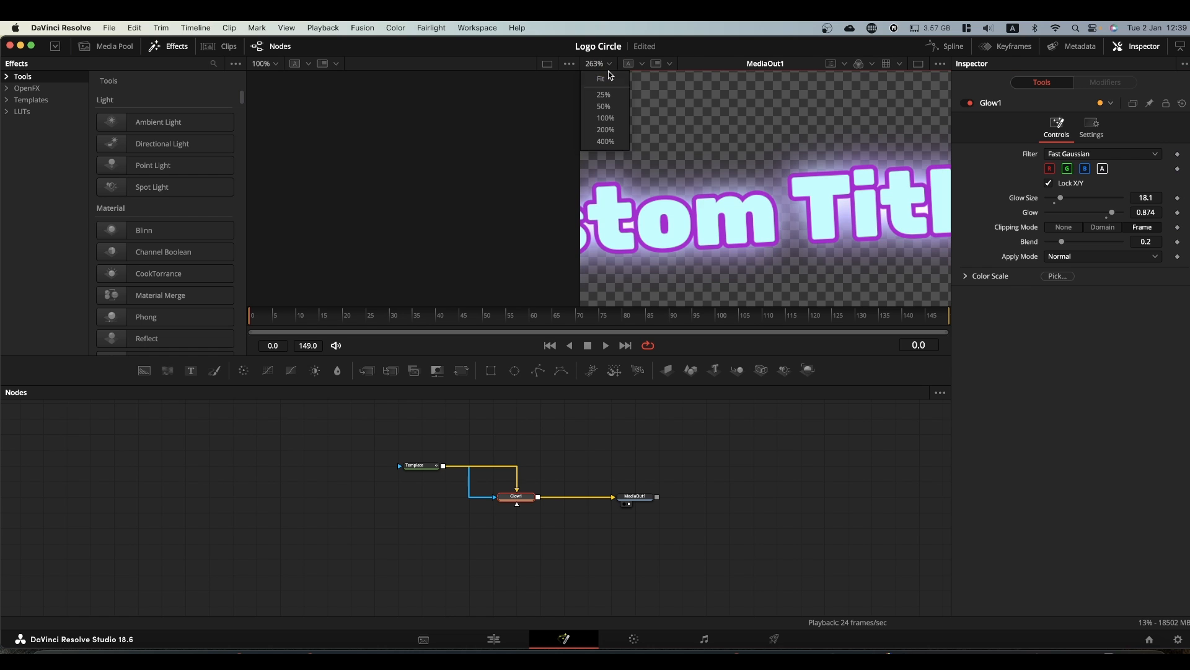
left_click(604, 79)
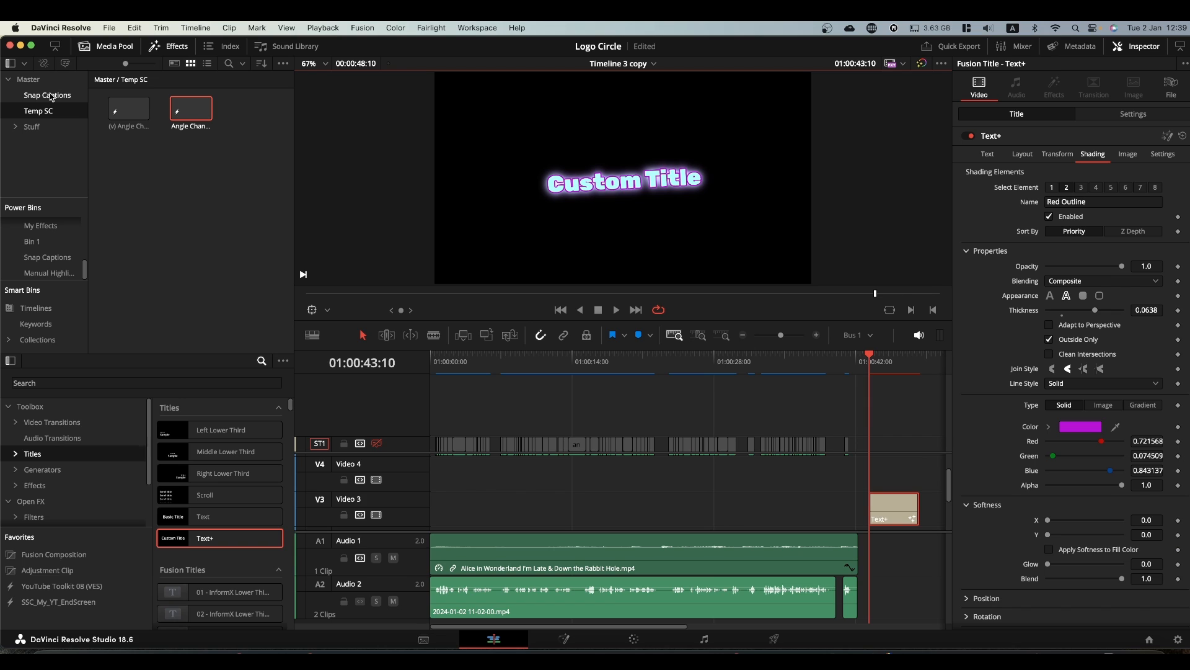
Save the title into the Snap Captions bin as Angle Custom and delete the timeline copy
left_click(47, 94)
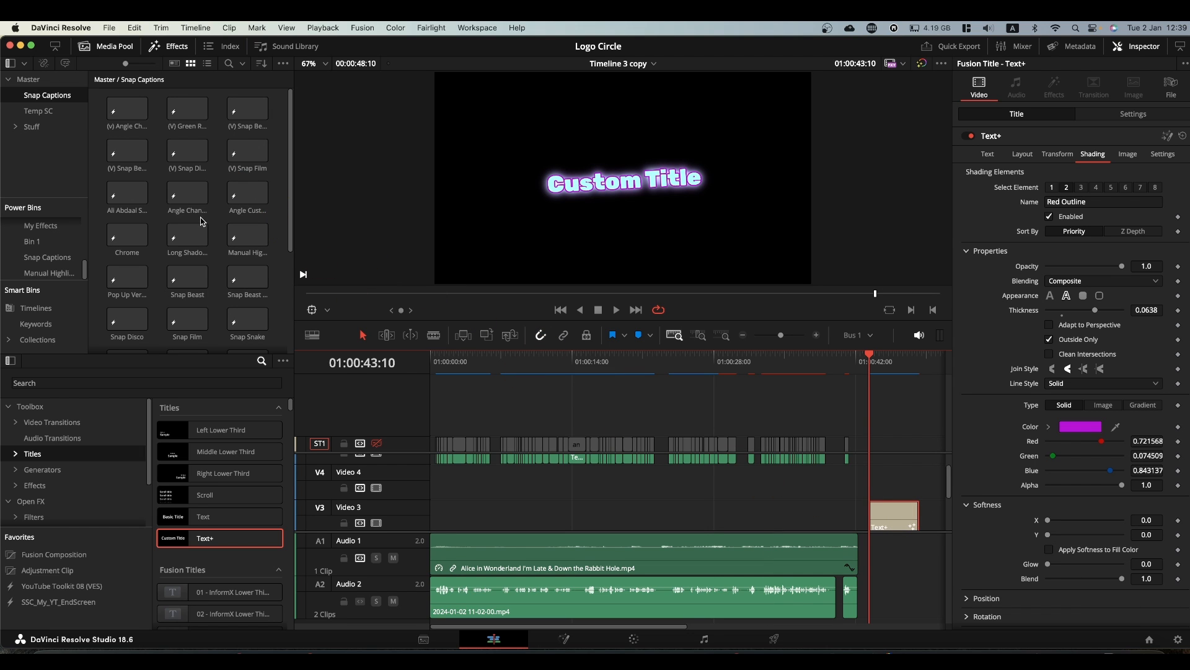
scroll("down", 3)
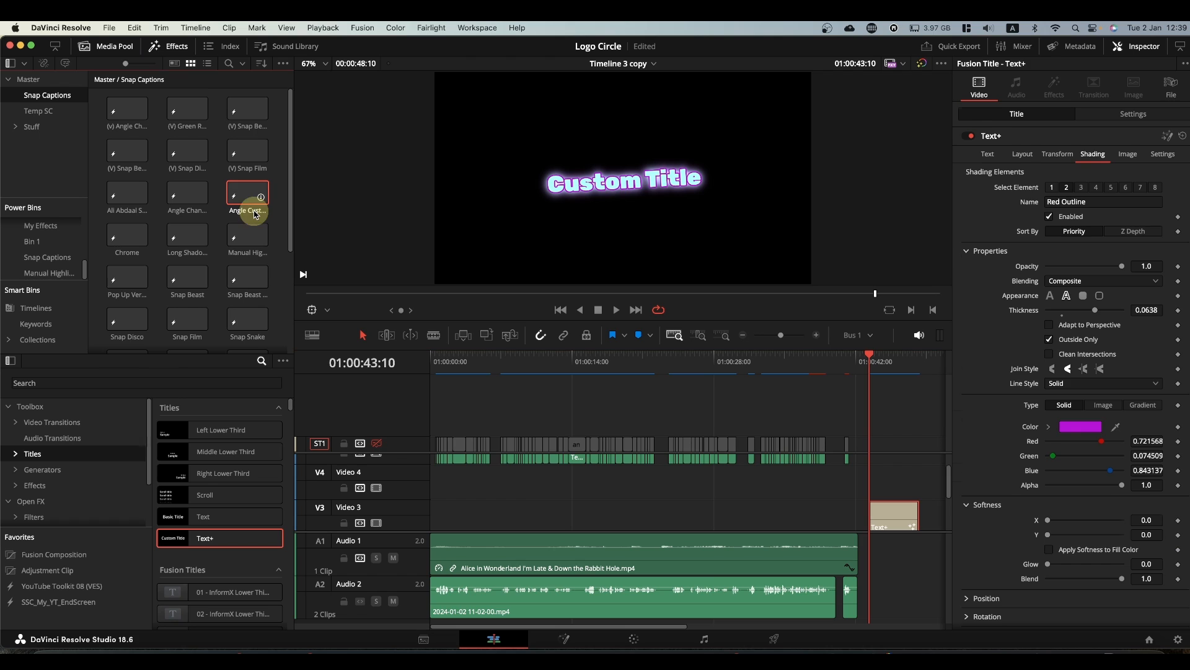
left_click(247, 194)
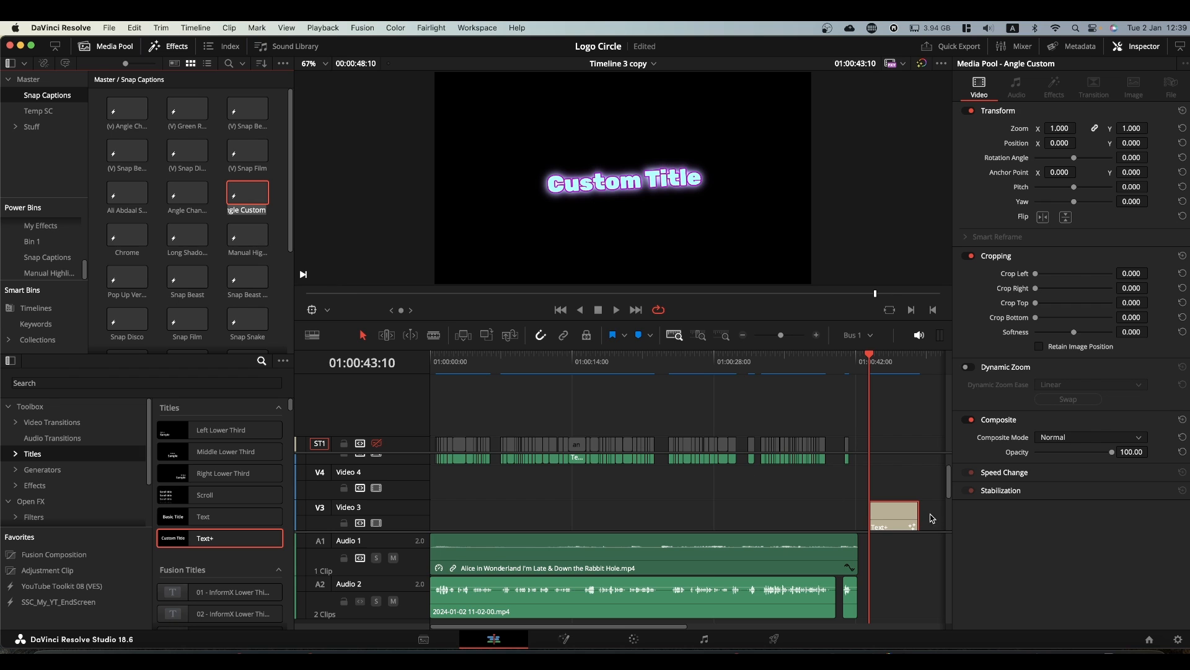
left_click(894, 465)
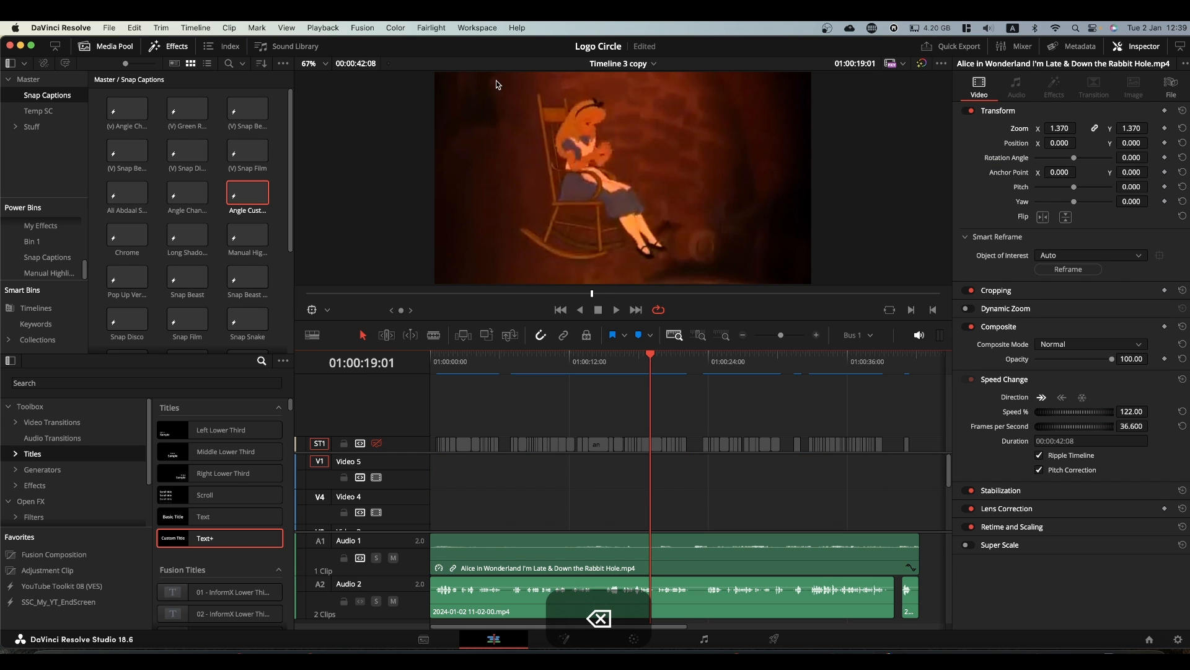
Launch Snap Captions from Workspace scripts and choose the Angle Custom Text+ template
left_click(476, 28)
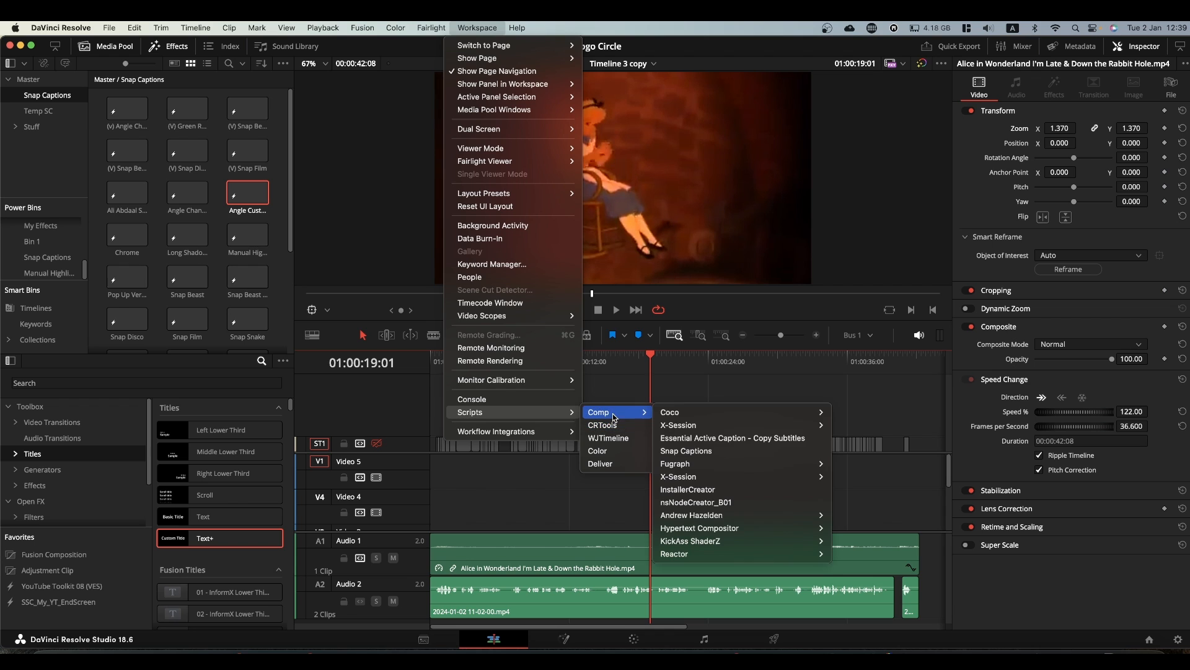
left_click(687, 452)
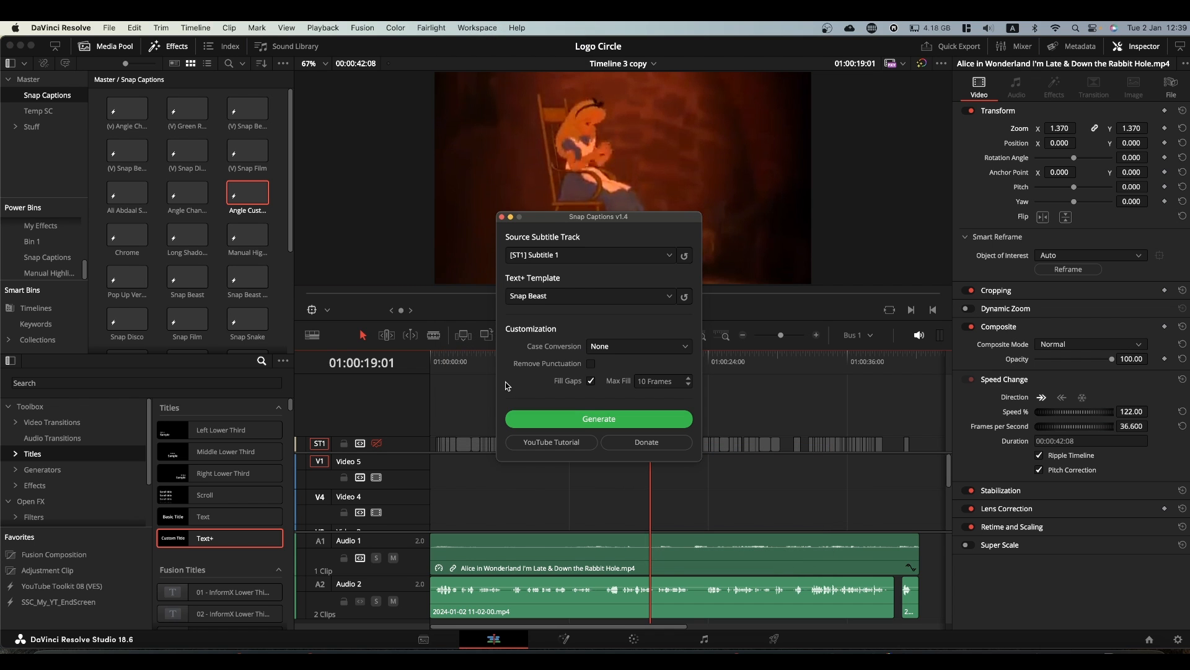
left_click(590, 295)
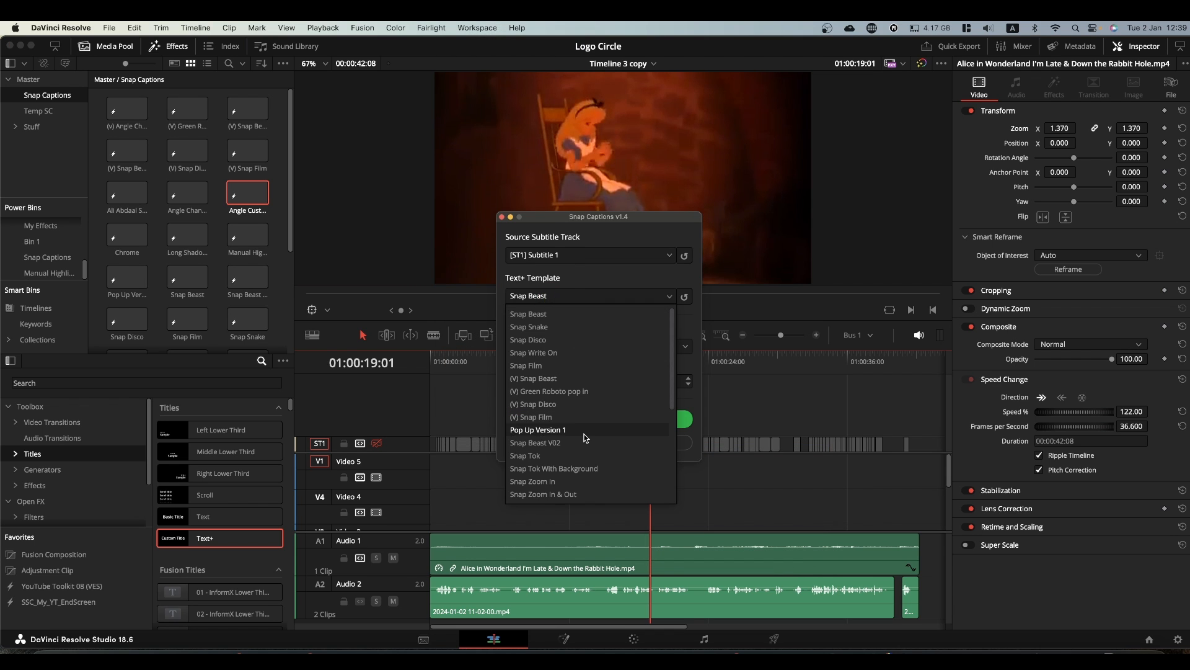
scroll("down", 3)
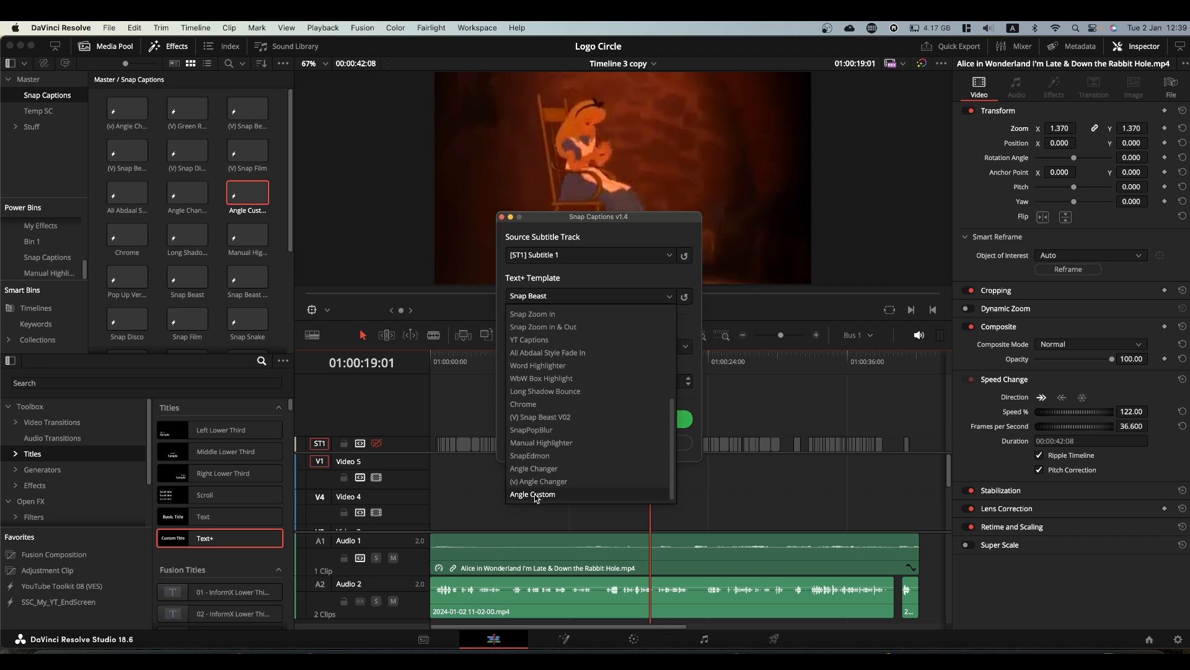
left_click(533, 494)
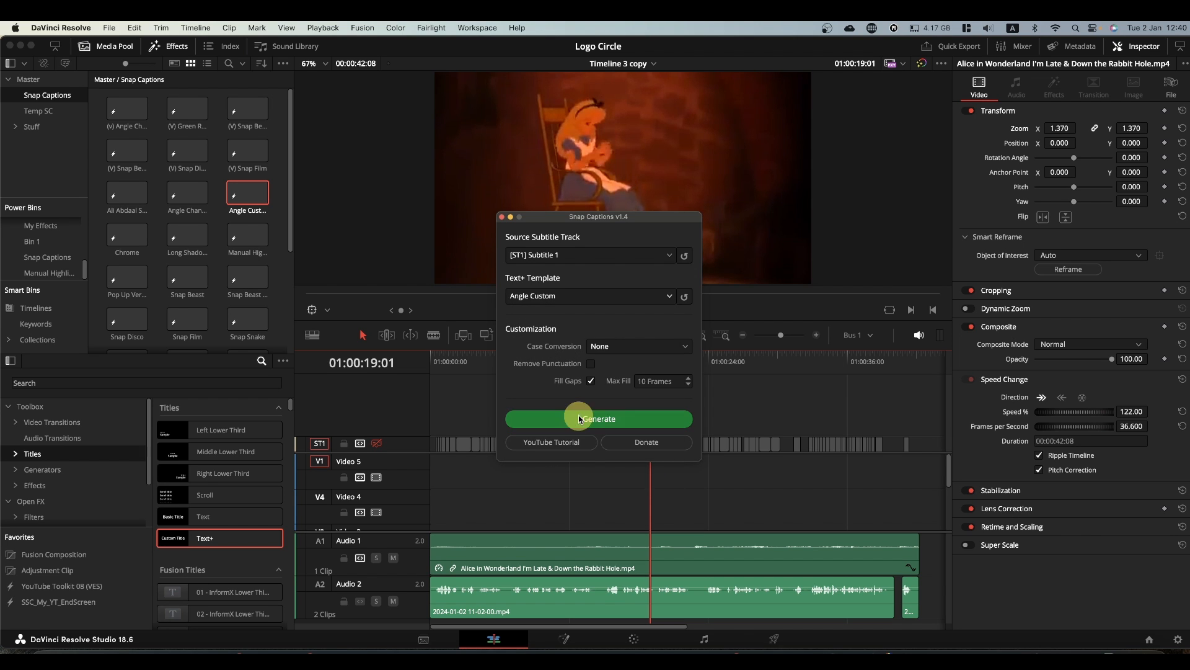
Generate the captions onto a new video track and close the Snap Captions window
left_click(598, 419)
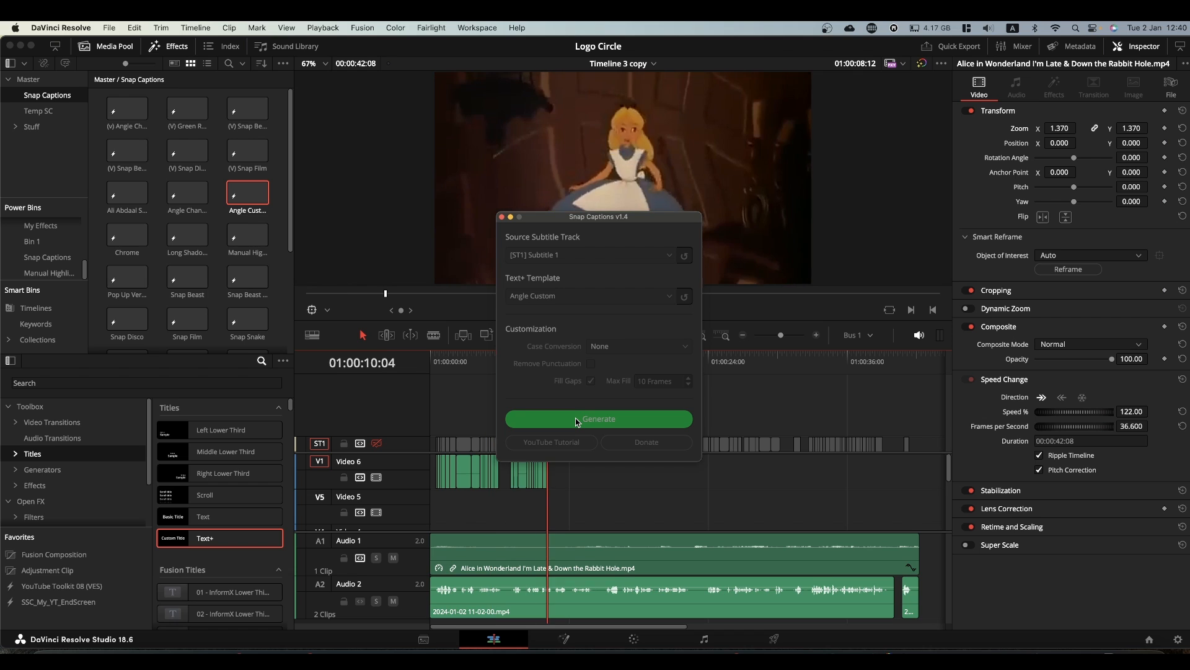
left_click(599, 419)
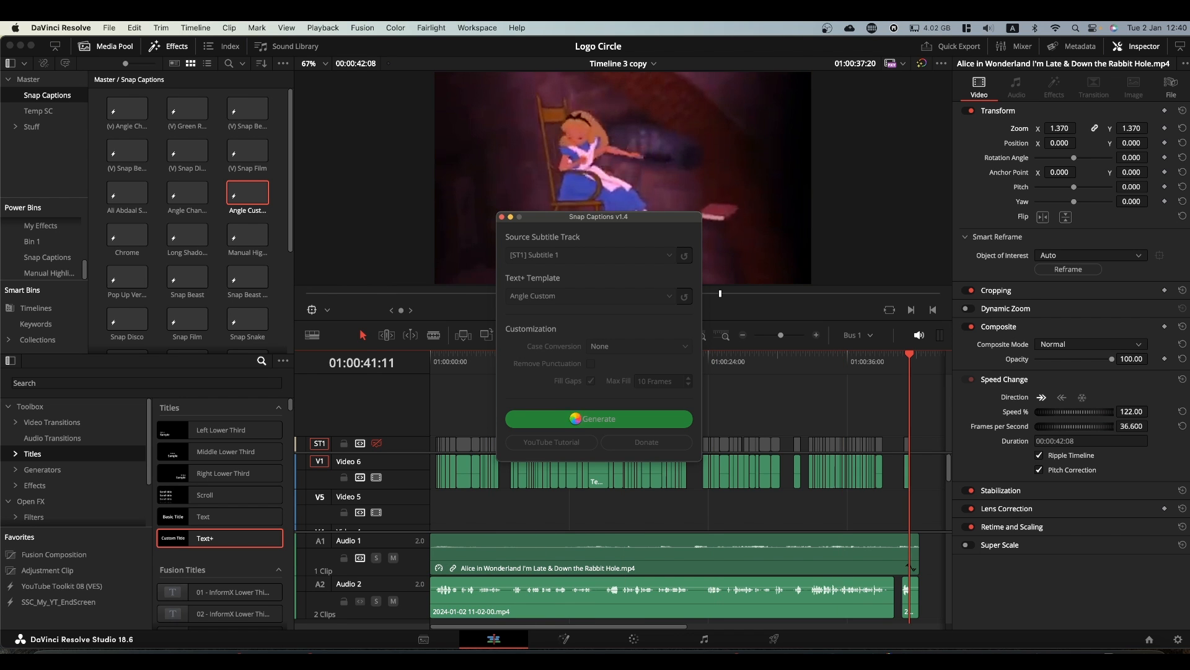
left_click(599, 419)
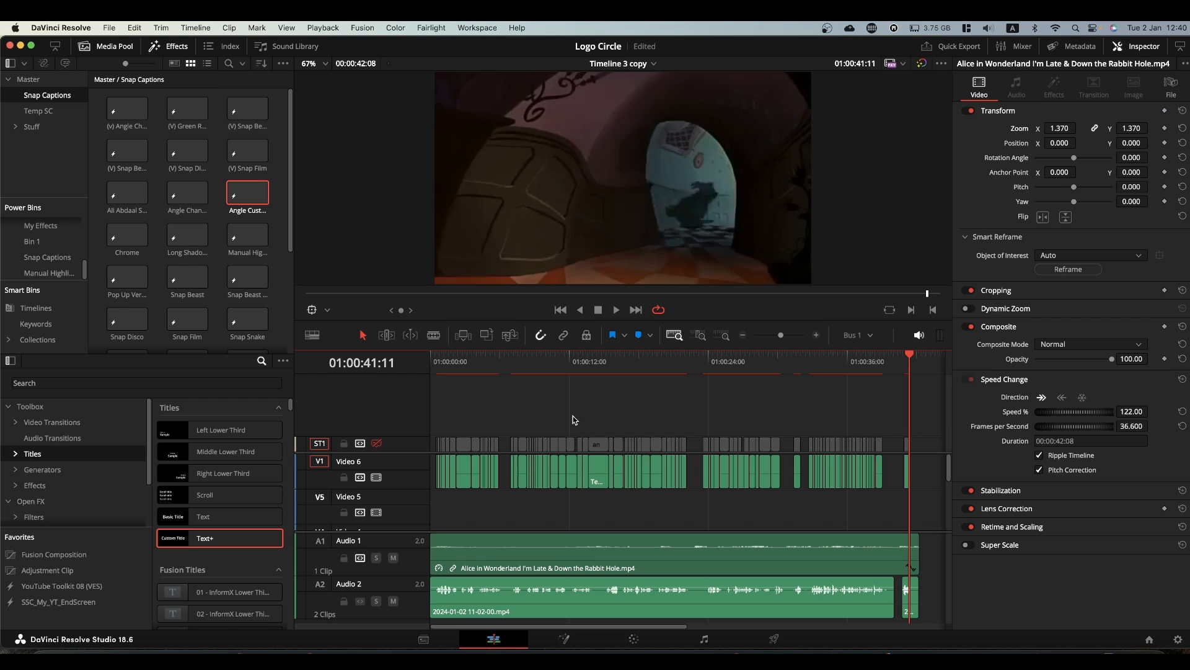
key("space")
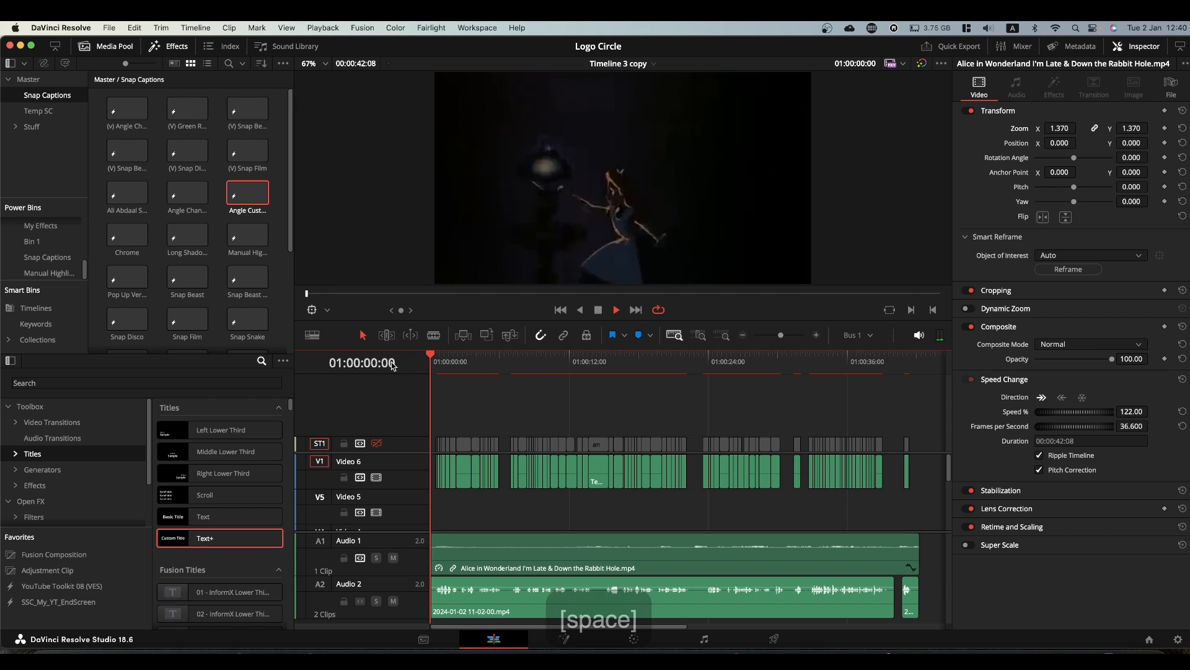
key("space")
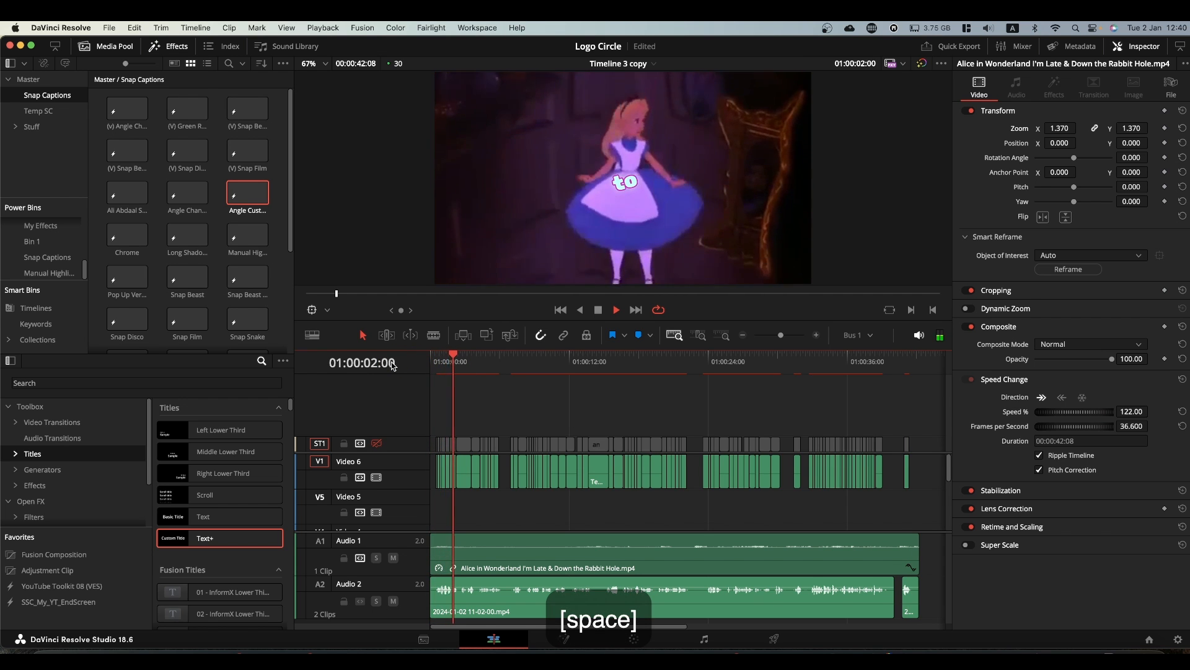
key("space")
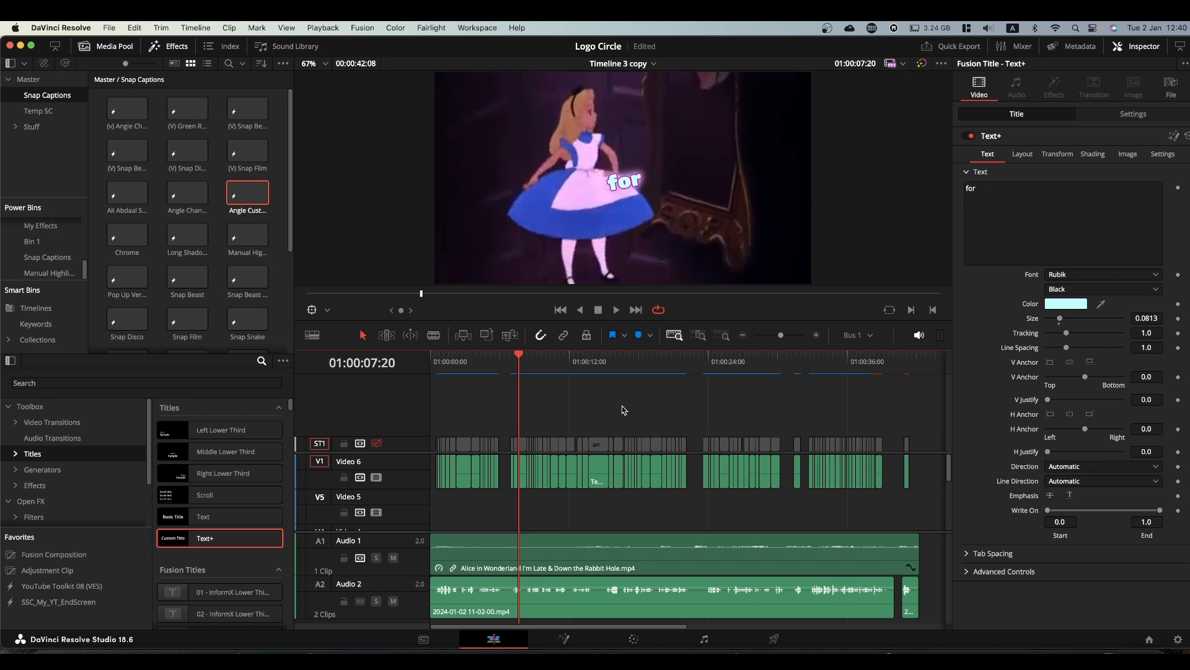
mouse_move(548, 420)
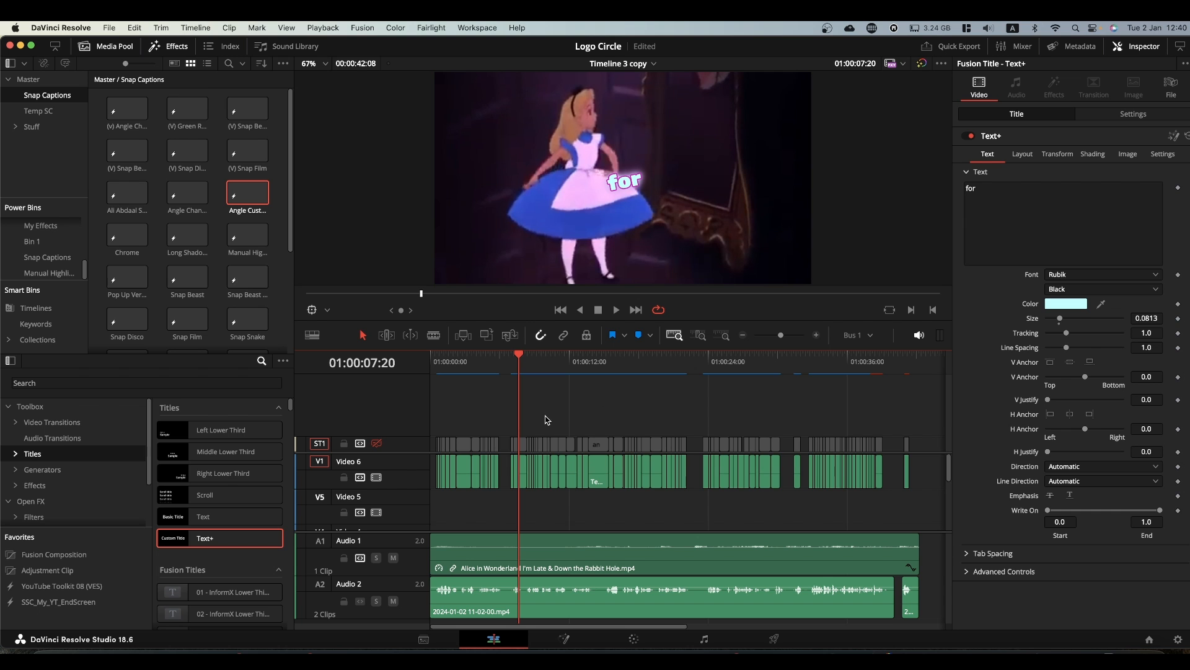
mouse_move(393, 558)
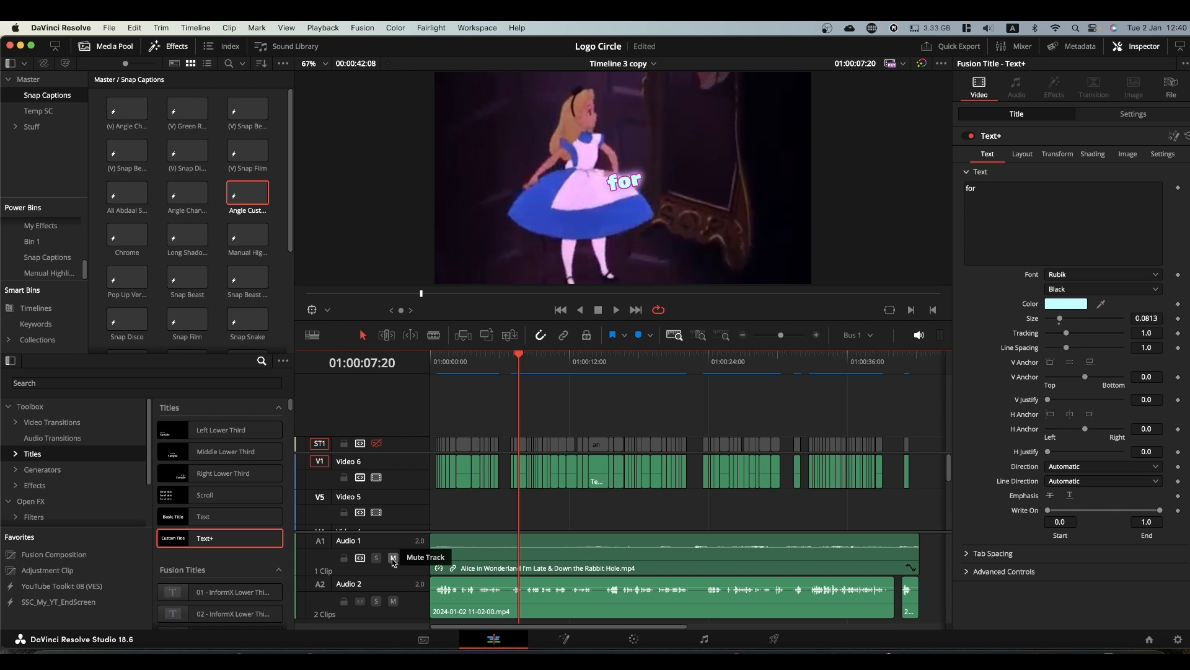